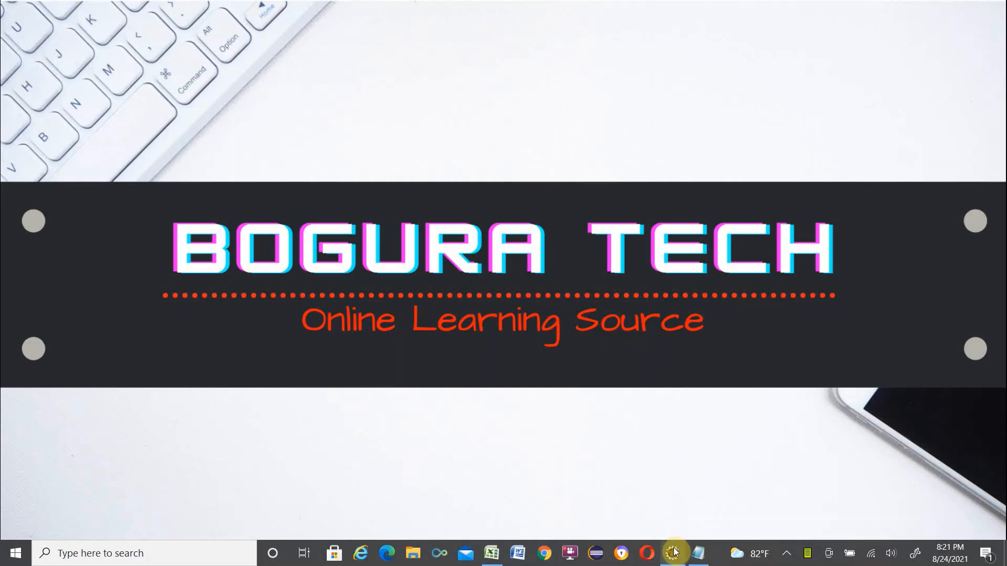
Step: Bring the ExcelRead test code forward and select the searchResult variable name
left_click(672, 553)
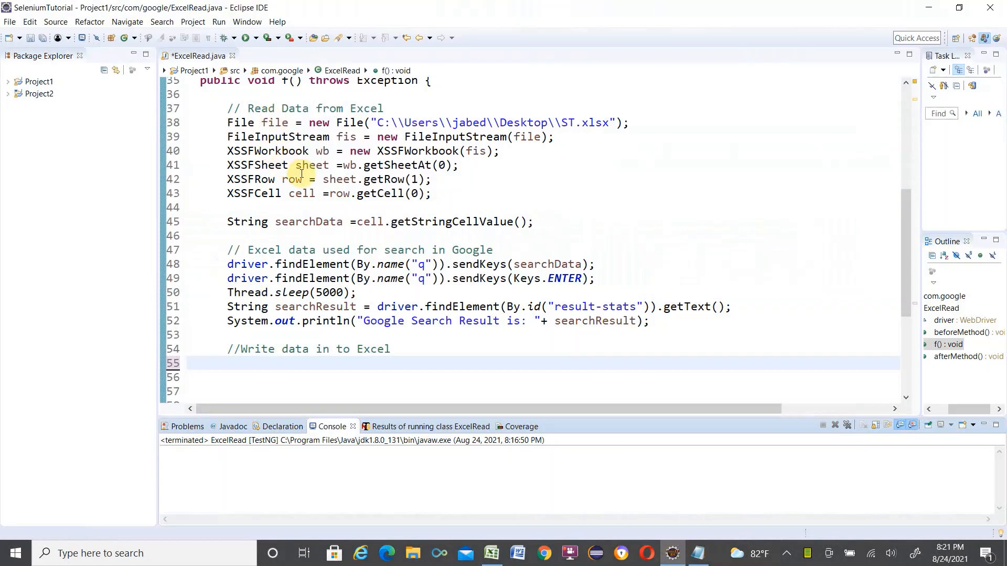
mouse_move(441, 186)
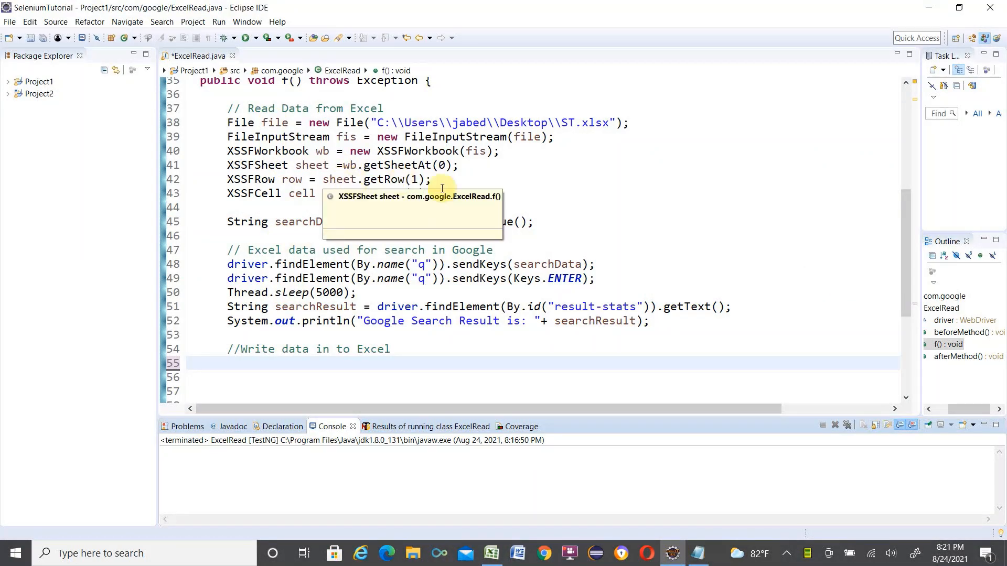
mouse_move(468, 177)
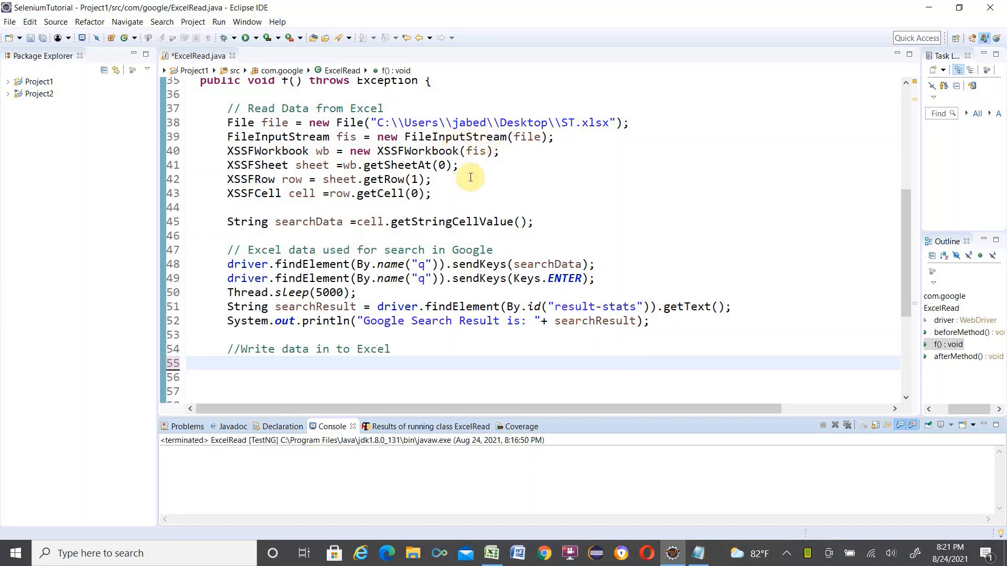
double_click(373, 348)
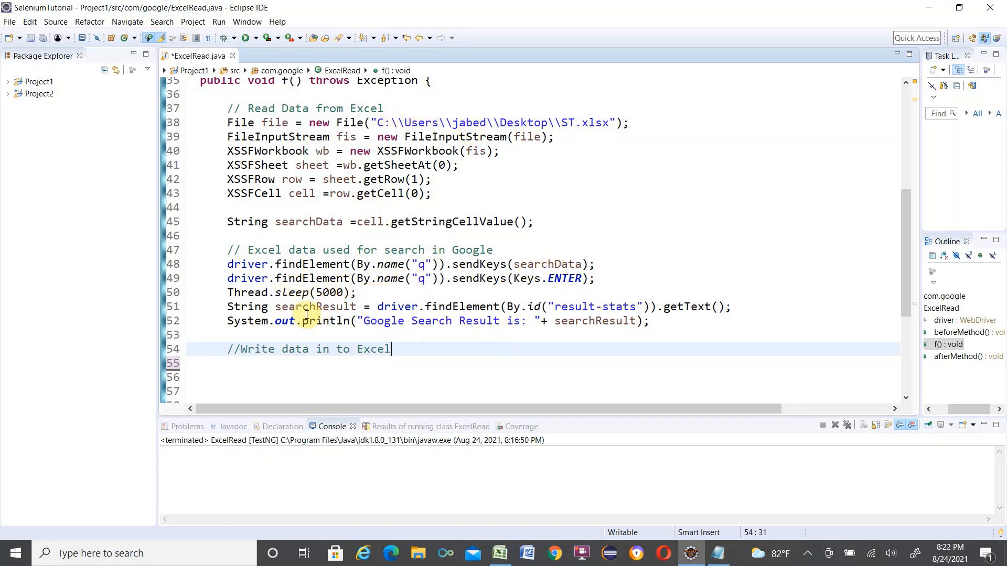
double_click(314, 306)
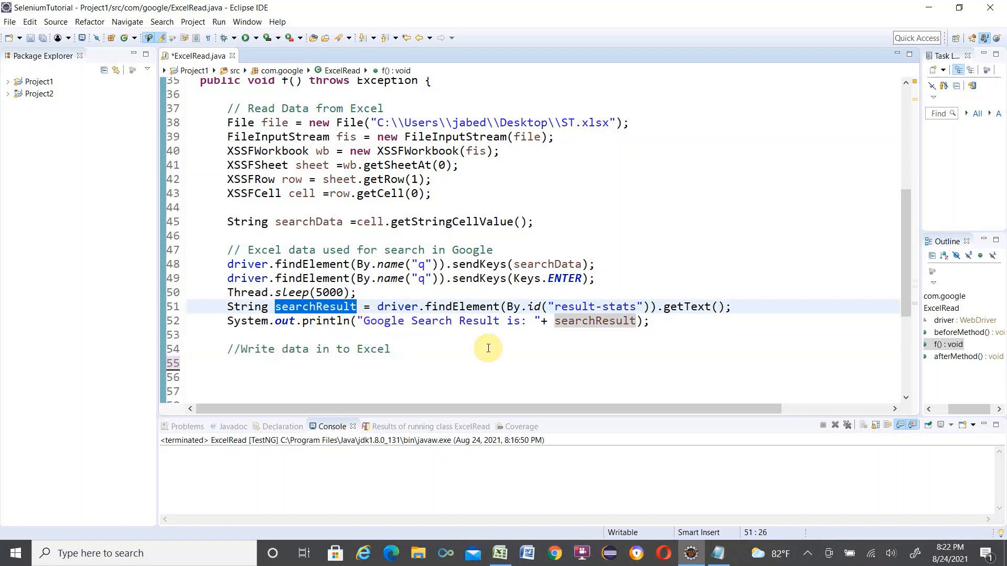
mouse_move(672, 347)
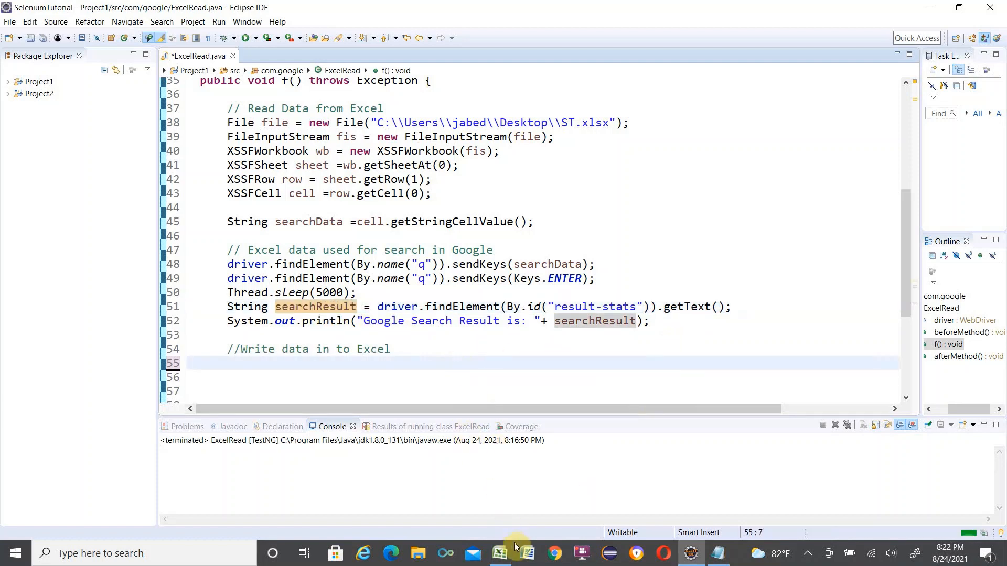
Step: In ST.xlsx, check search term 'Selenium WebDriver' in A2 and the empty result cell B2
left_click(499, 553)
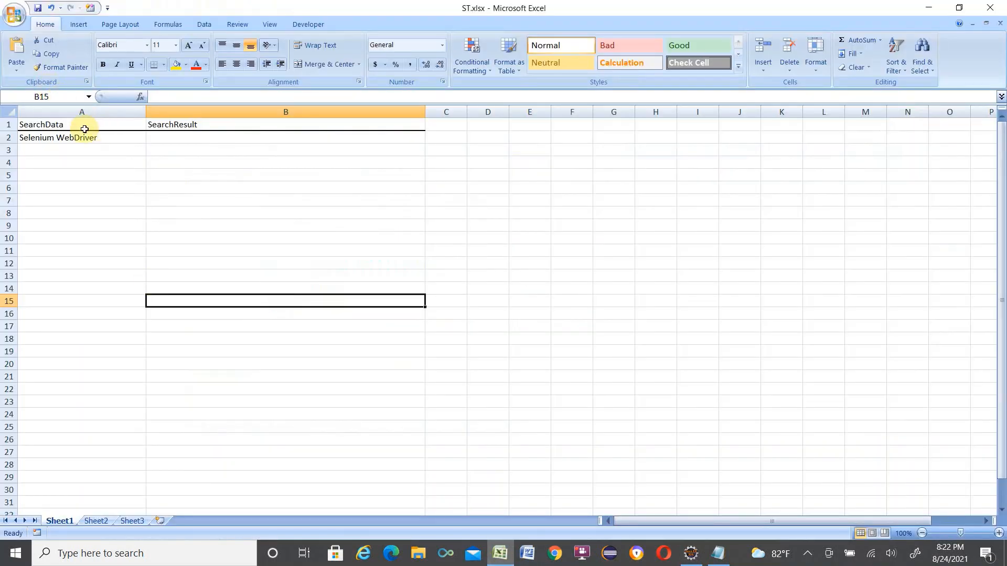
left_click(64, 138)
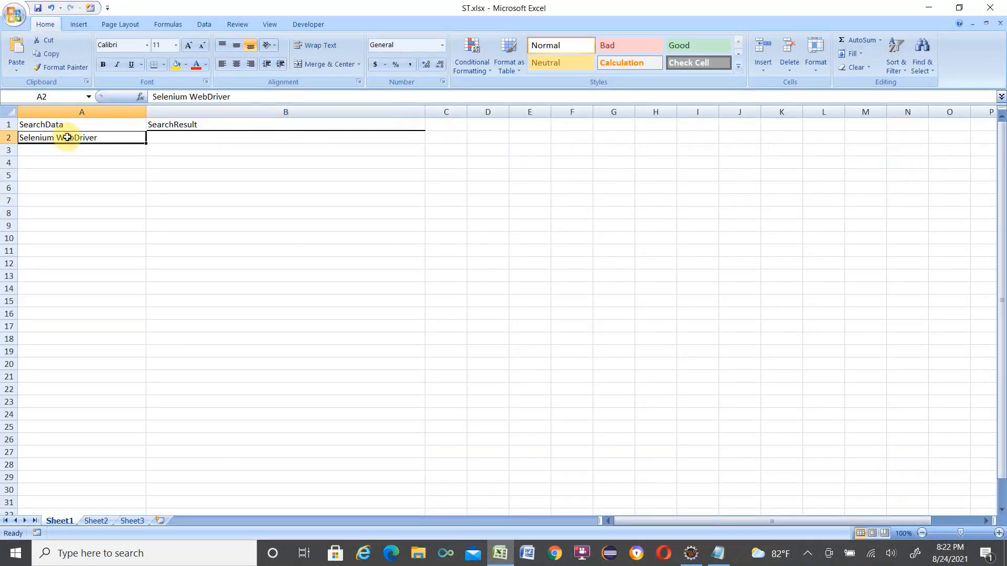
mouse_move(100, 201)
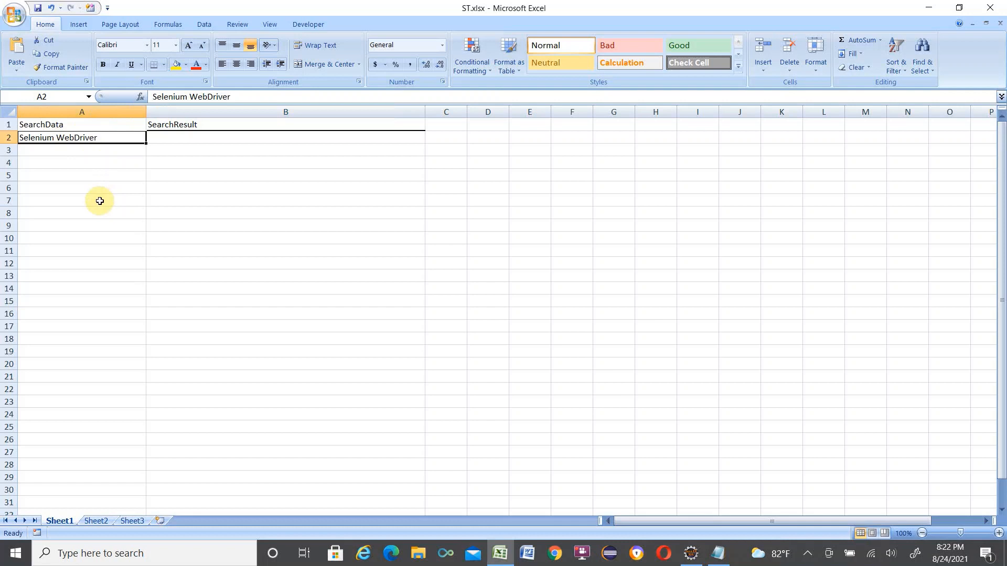
mouse_move(105, 192)
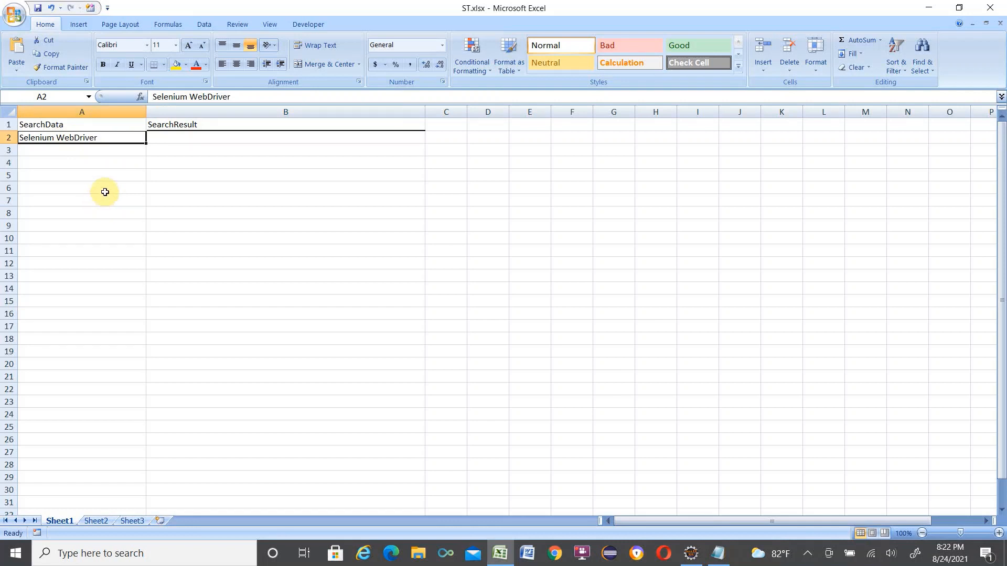
left_click(285, 137)
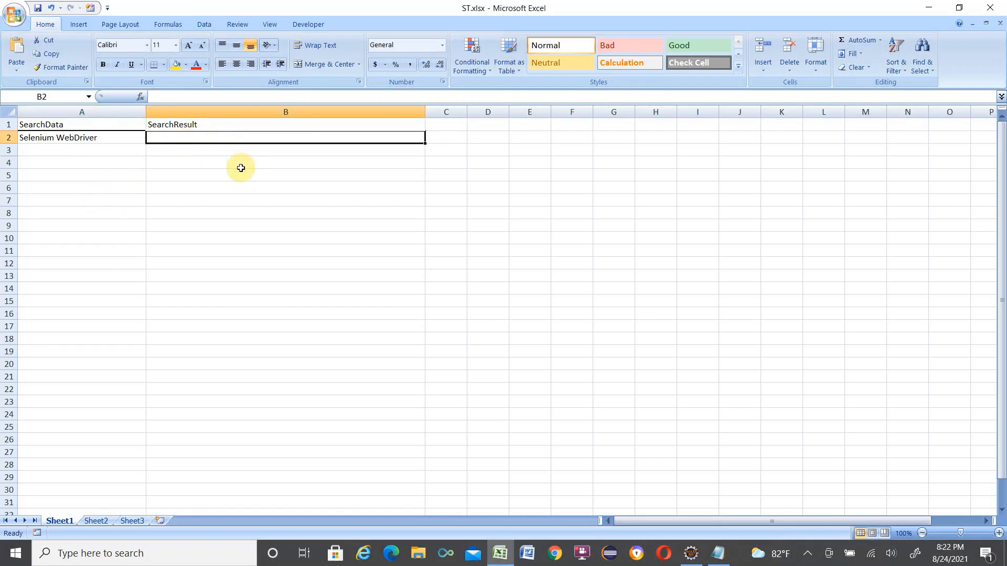
mouse_move(461, 243)
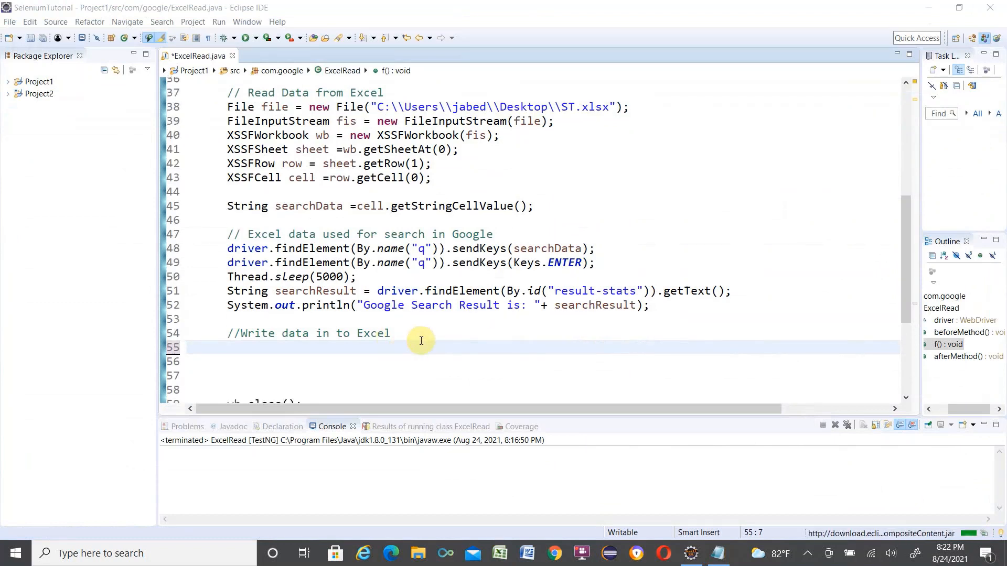
mouse_move(295, 120)
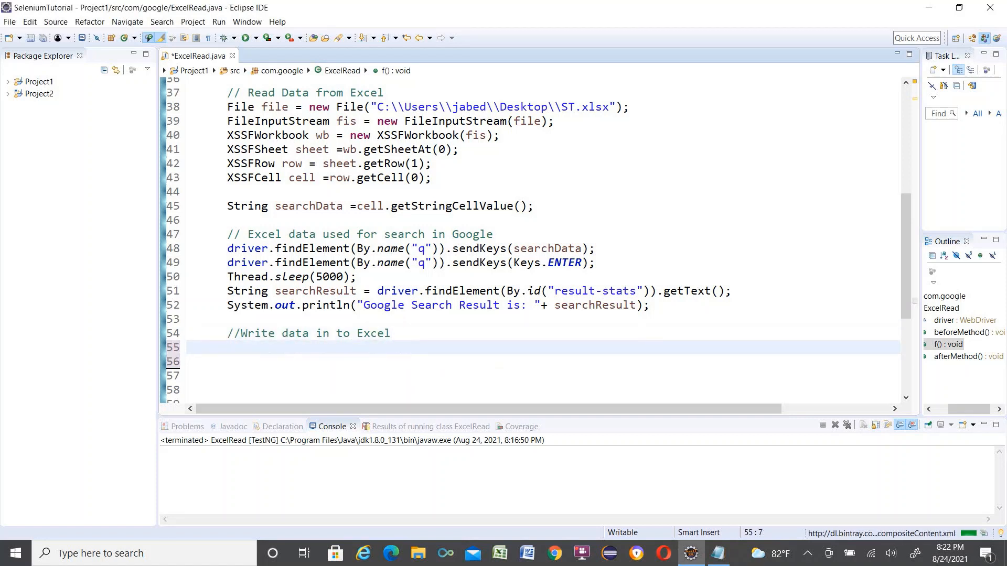
Step: Type FileOutputStream fos = new FileOutputStream(""); under the write-data comment
type("FileO")
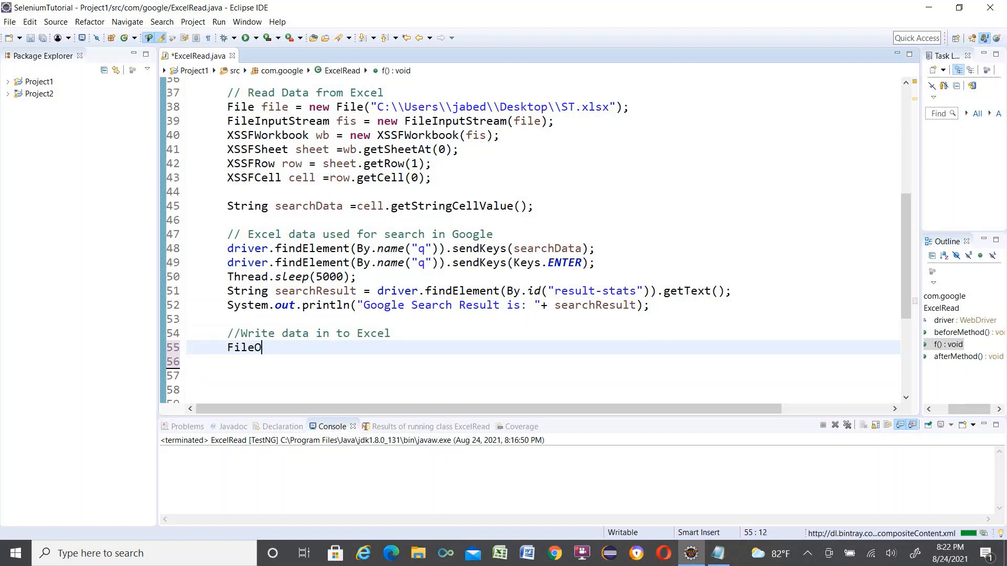
type("utput")
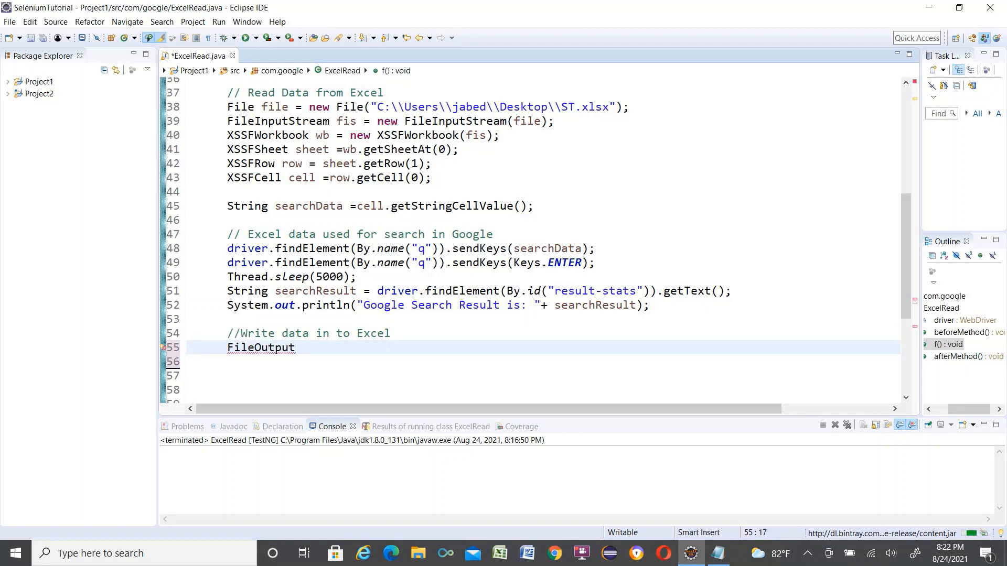
type("Stream")
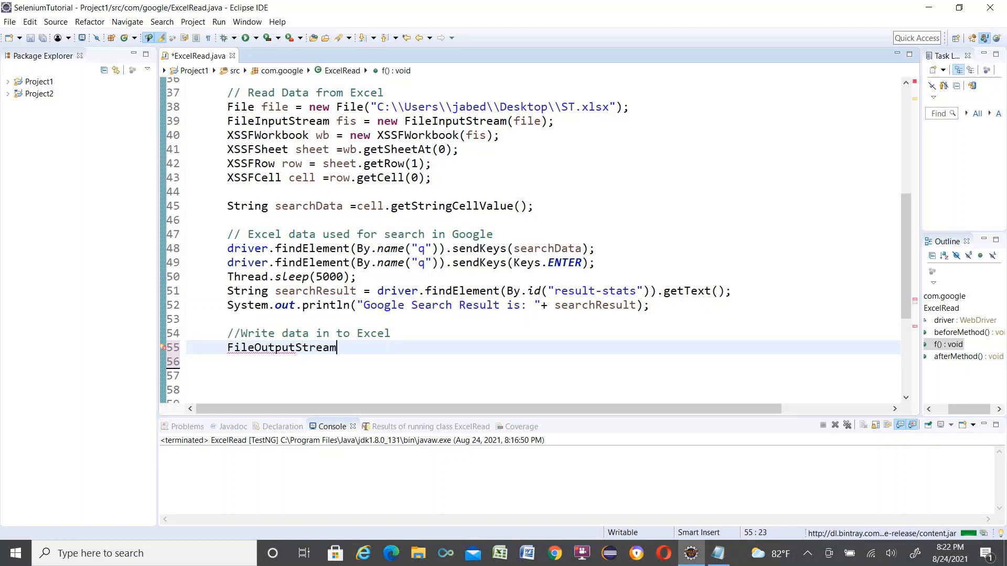
type("fos")
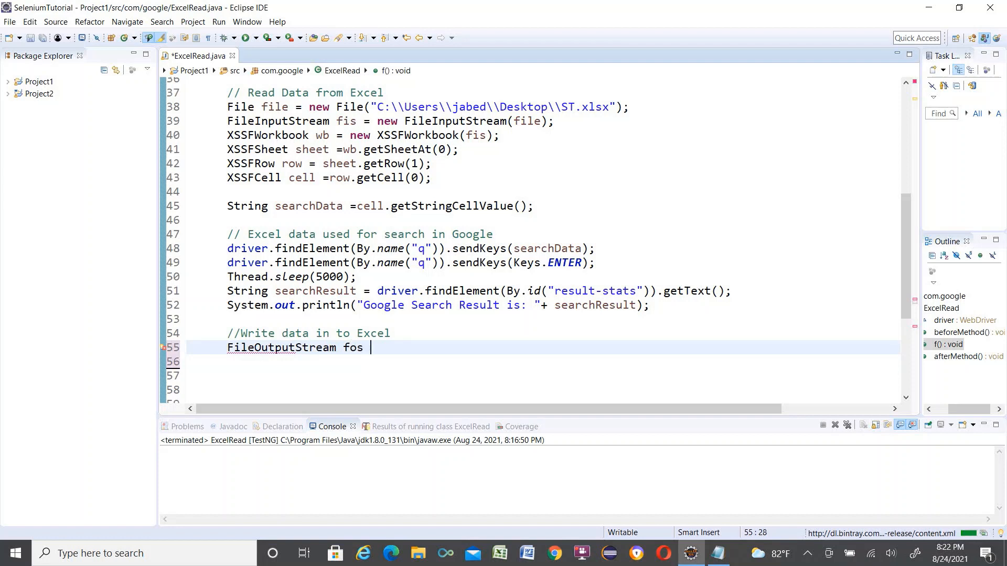
type("= new Fil")
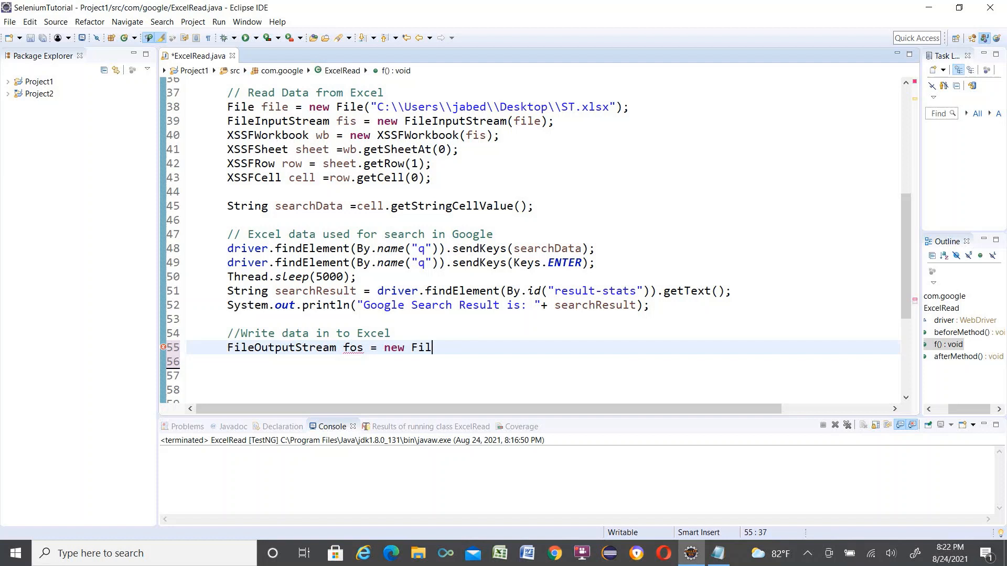
type("eOut")
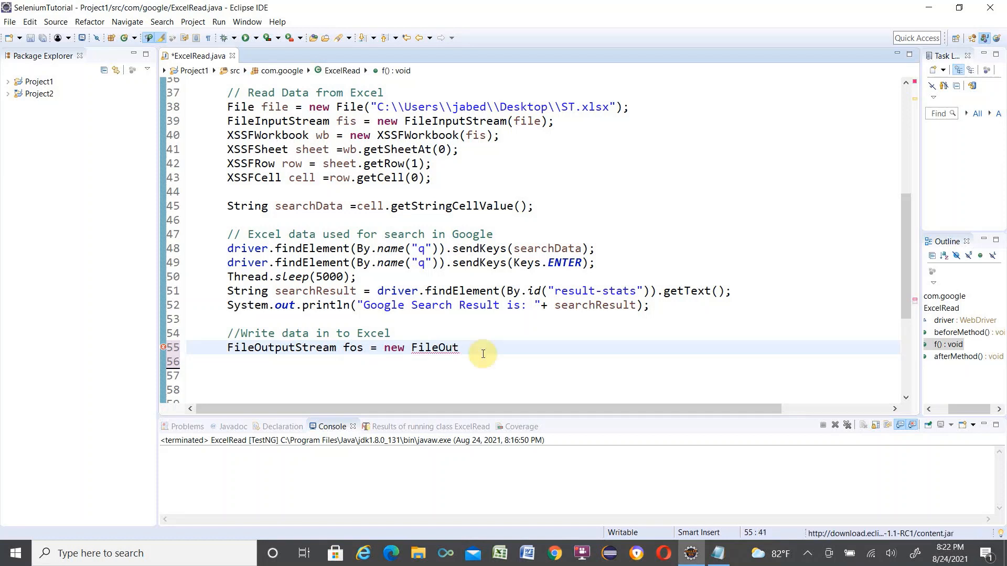
type("putStr")
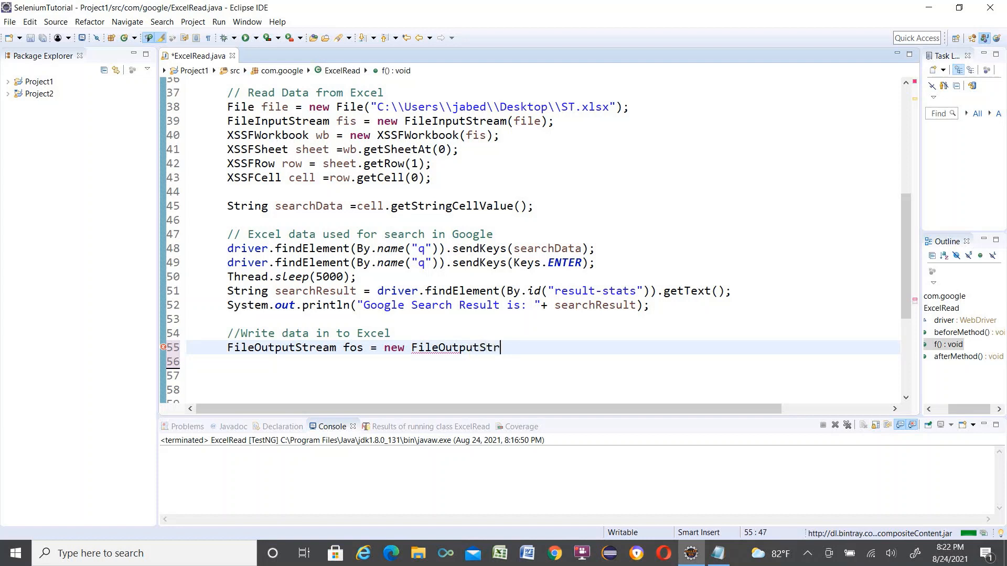
type("eam")
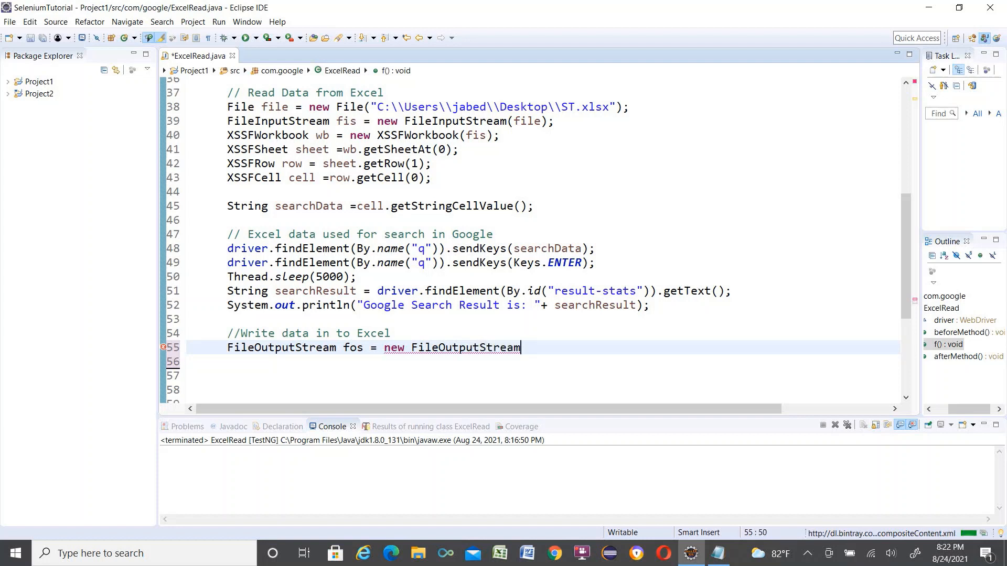
type("(")
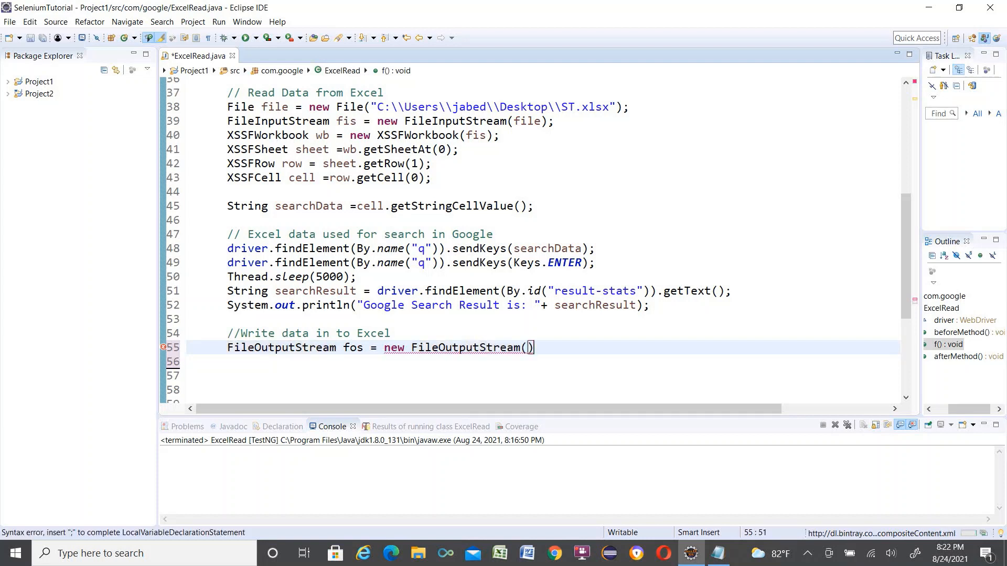
type(";")
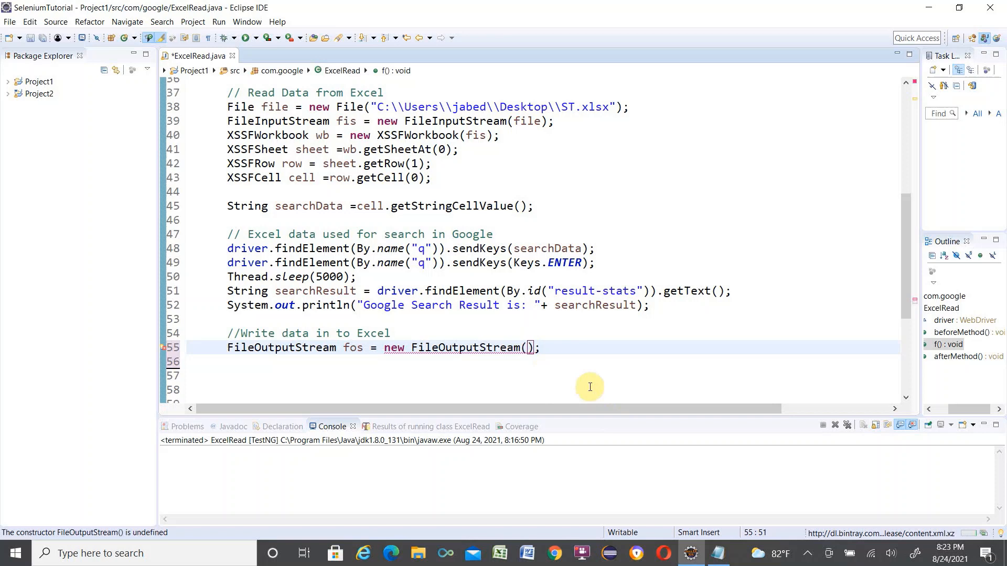
type("\"")
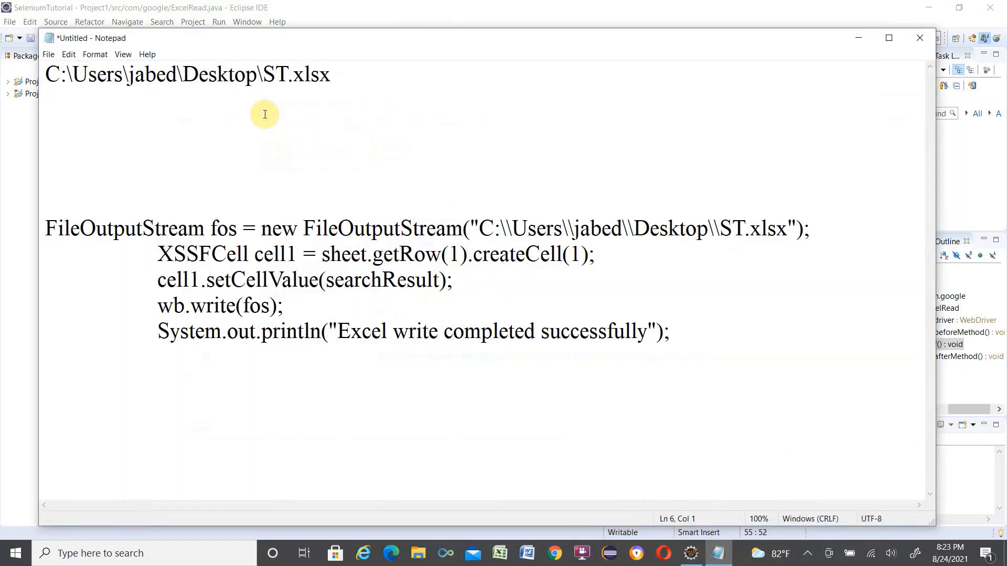
Step: Select the ST.xlsx file path line in Notepad, then minimize Notepad
triple_click(186, 75)
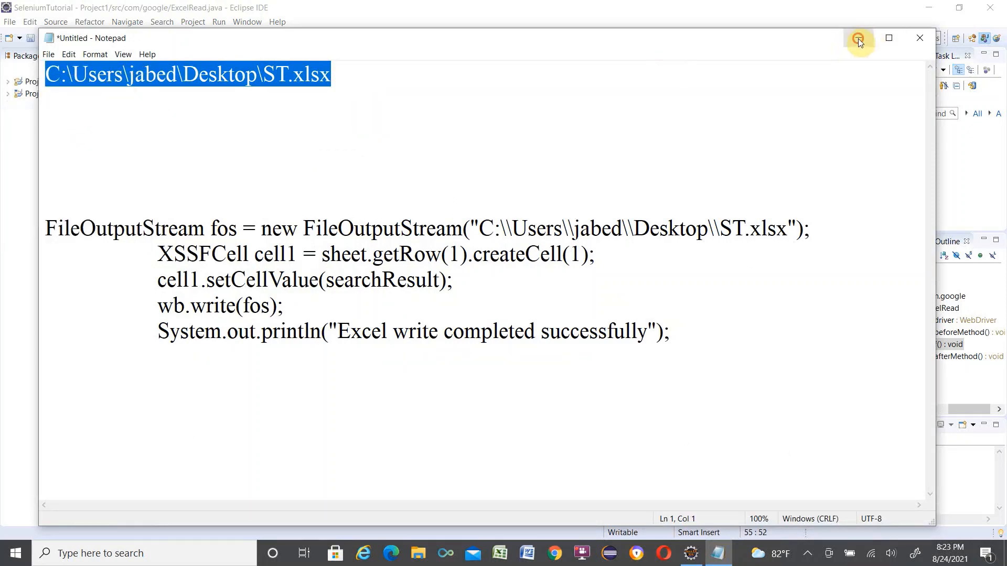
left_click(918, 37)
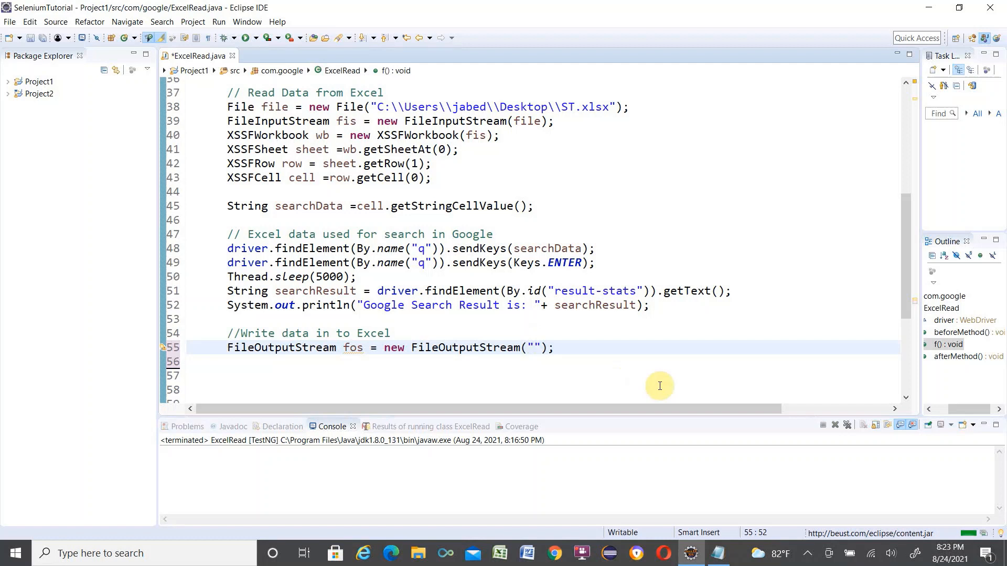
Step: Enter the path C:\\Users\\jabed\\Desktop\\ST.xlsx into the FileOutputStream constructor
type("C:\\\\Users\\\\jabed\\\\Desktop\\\\ST.xlsx")
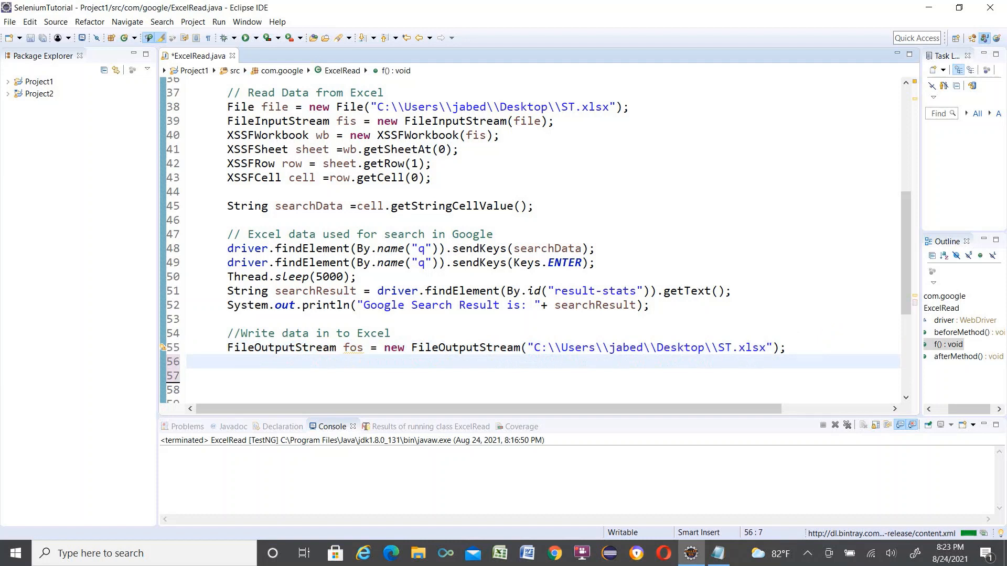
Step: Declare XSSFCell cell1 = sheet.getRow(1).createCell(1); using content assist
type("XSSF")
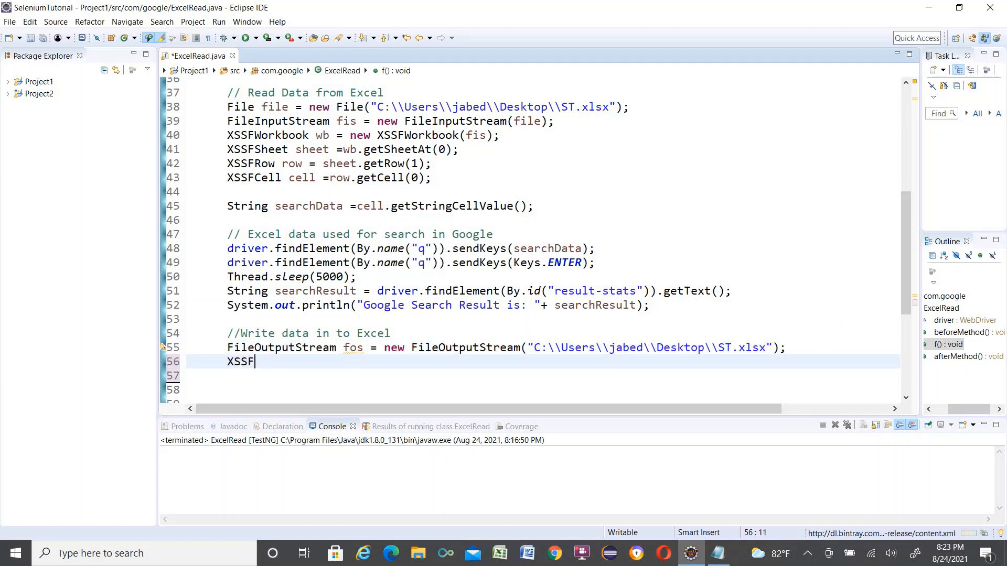
type("CE")
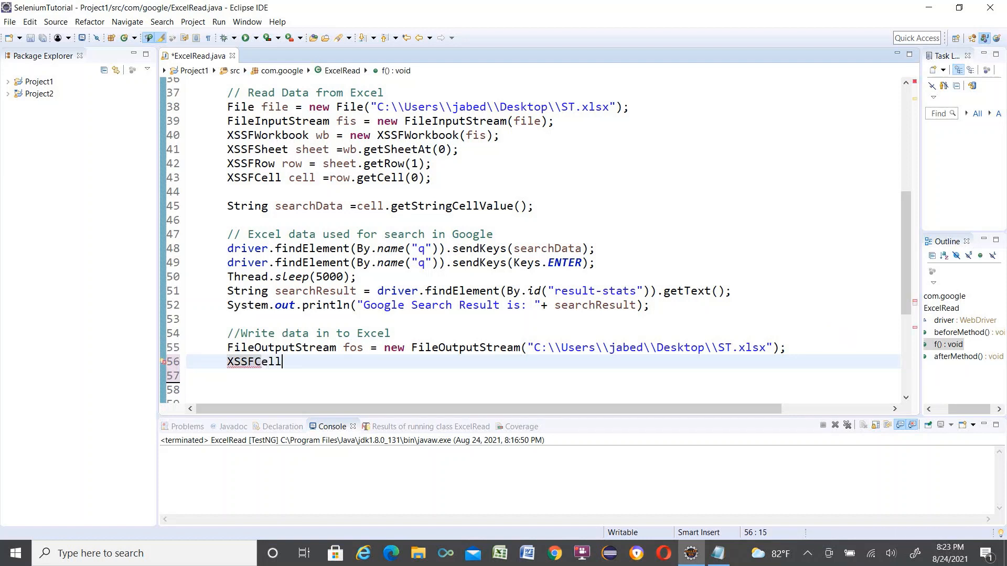
type("cel")
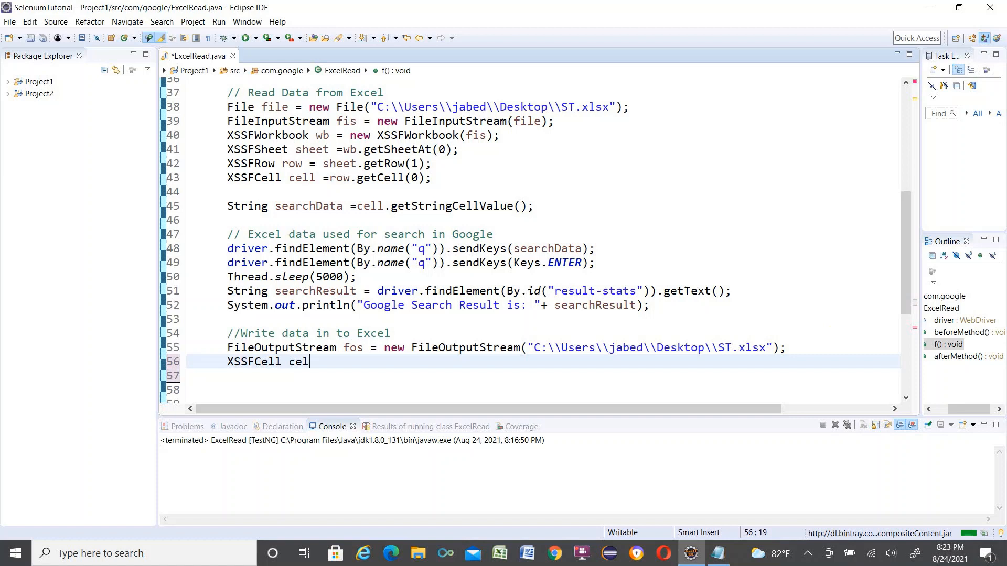
type("1")
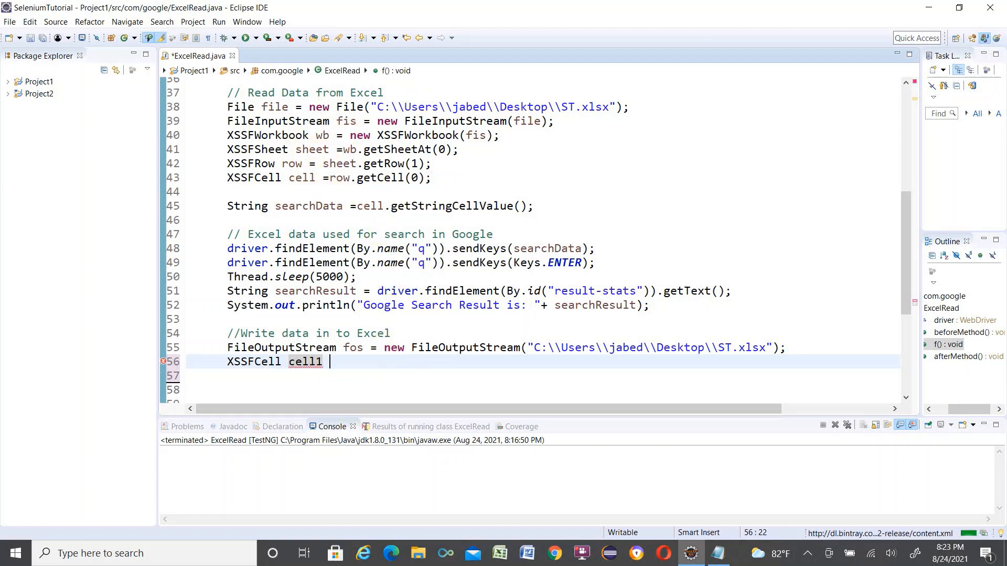
type("= shee")
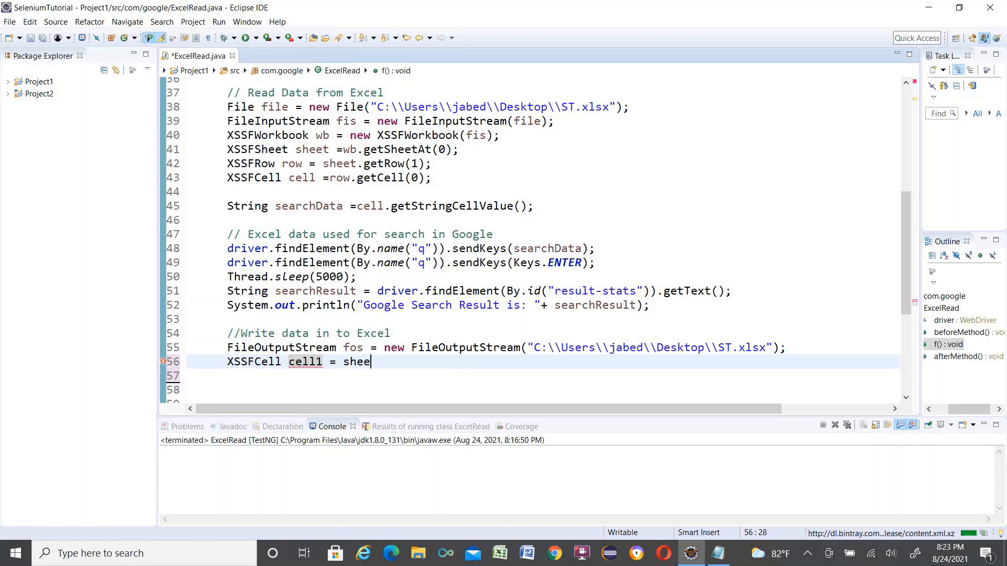
type("t.")
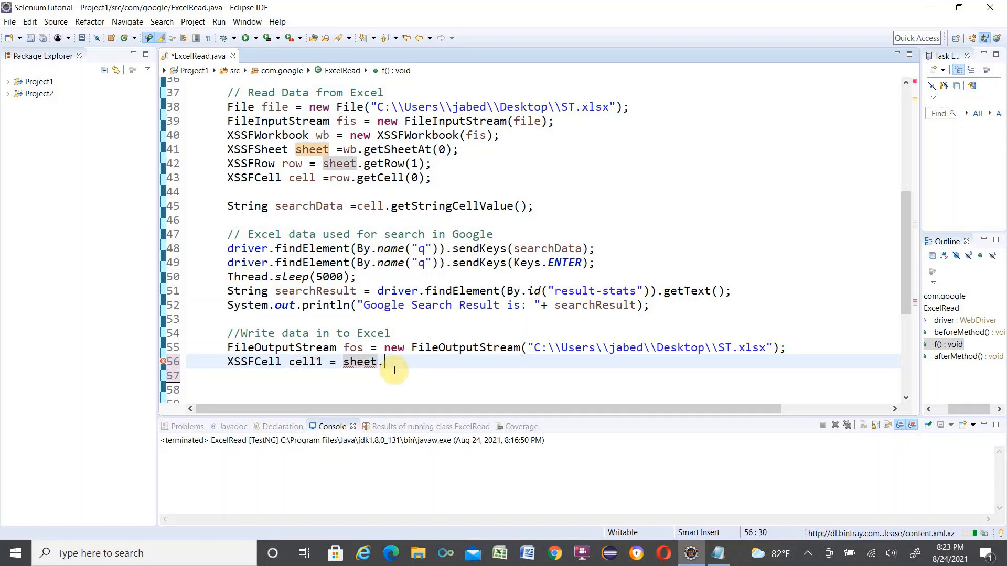
type("get")
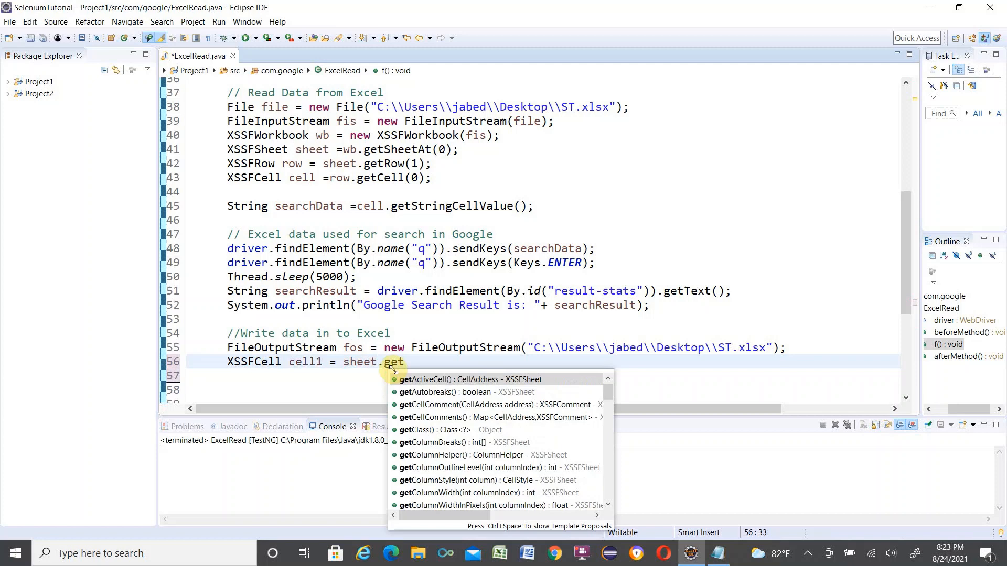
type("R")
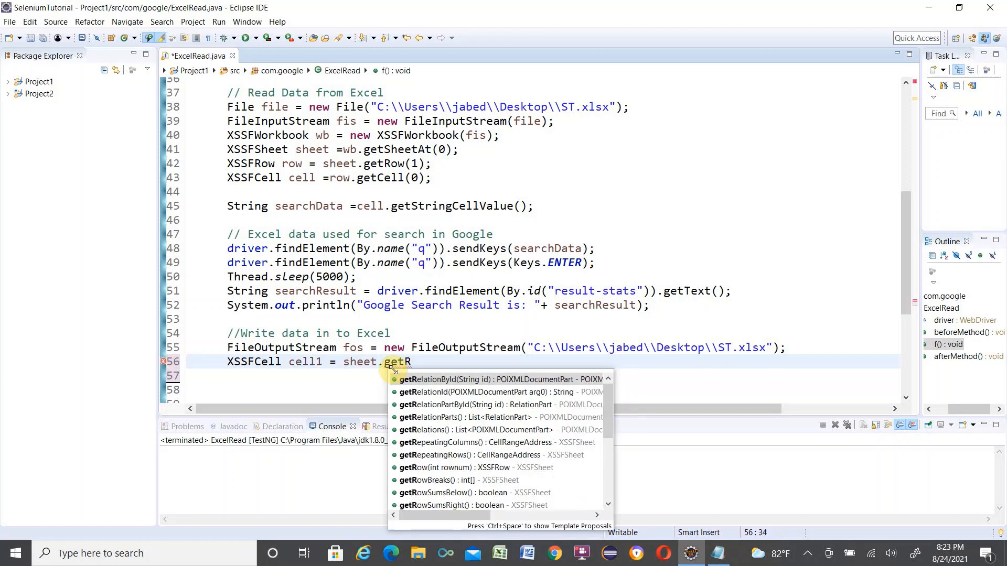
type("o")
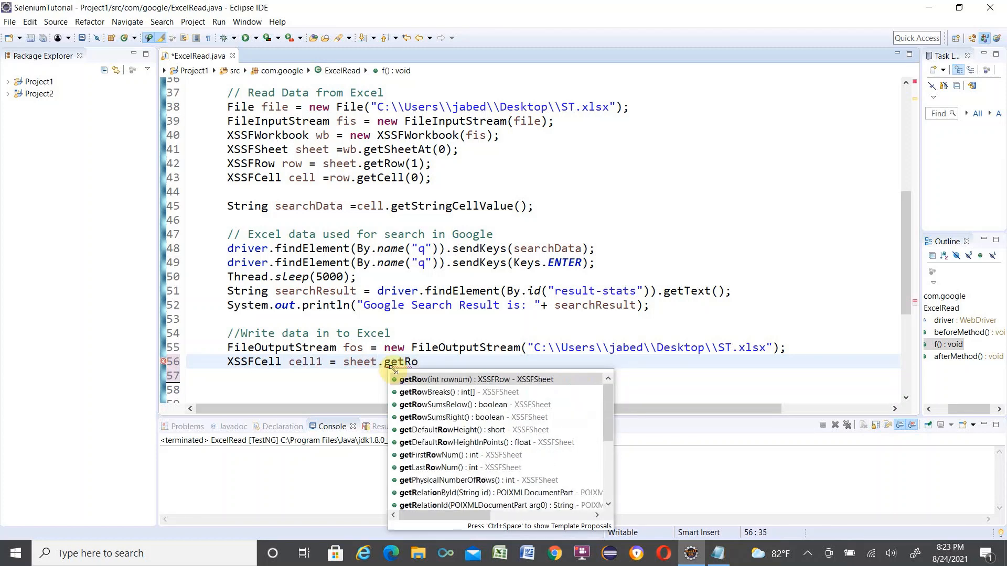
type("w(rownum")
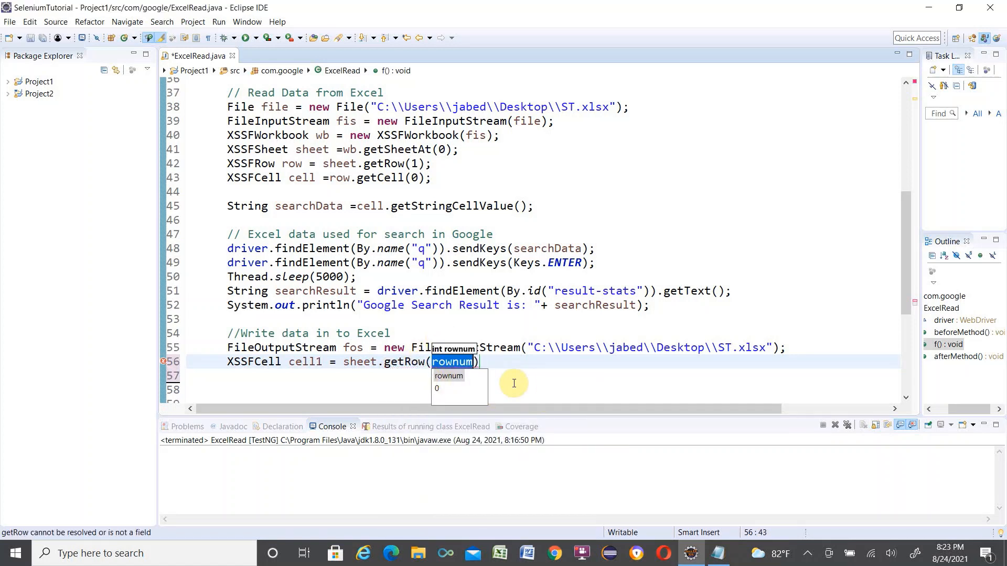
type("1")
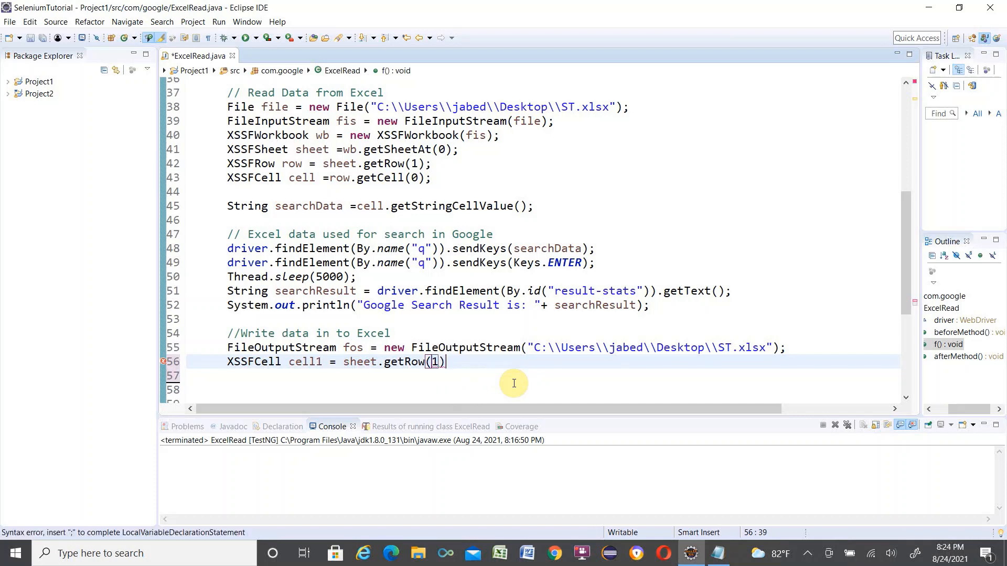
type(".")
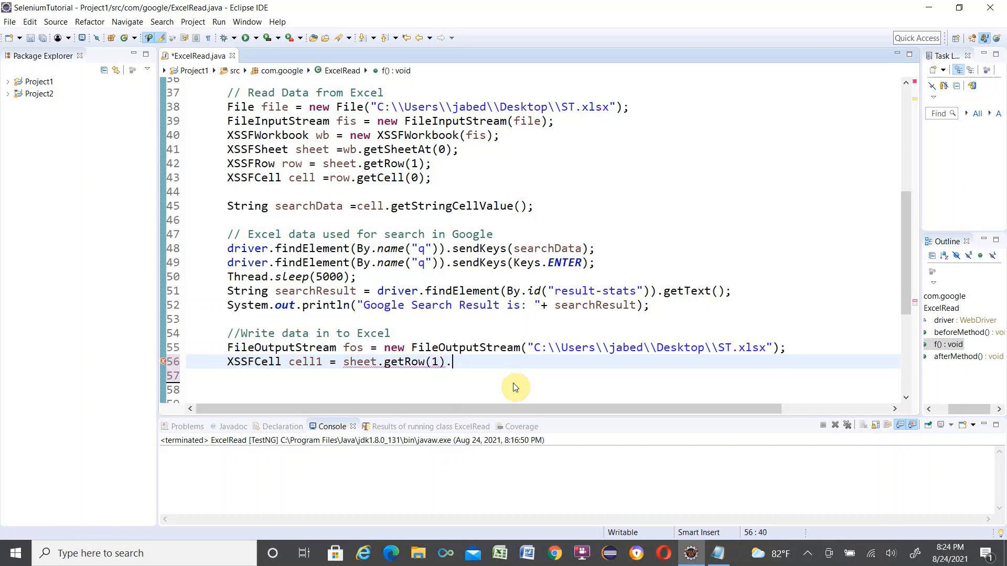
type("cr")
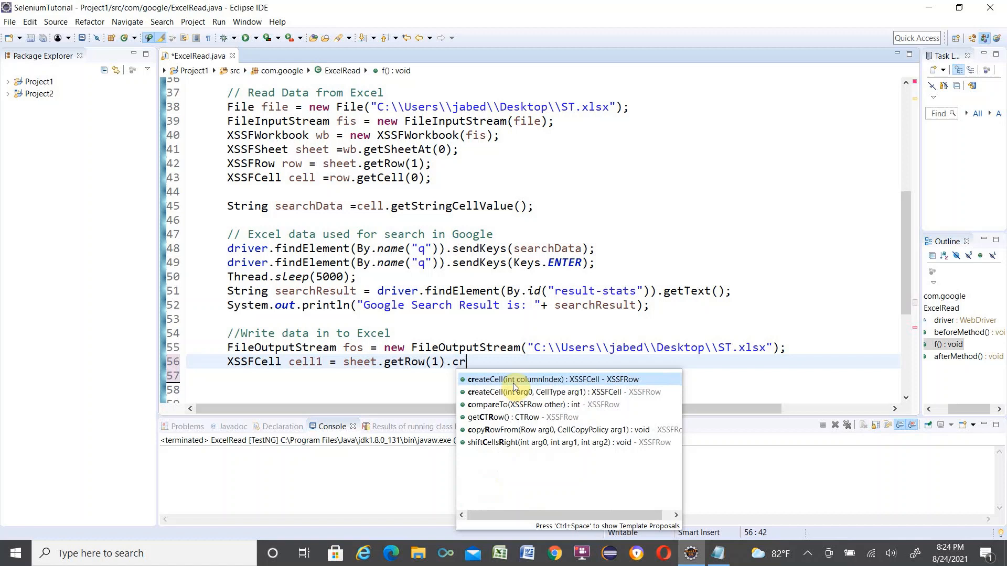
type("eateCell(columnIndex")
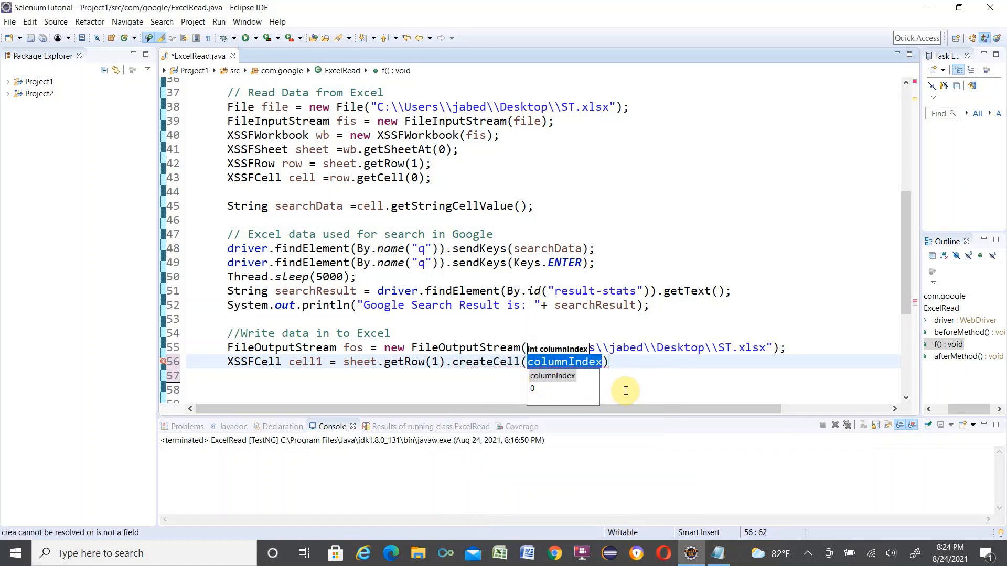
type("1")
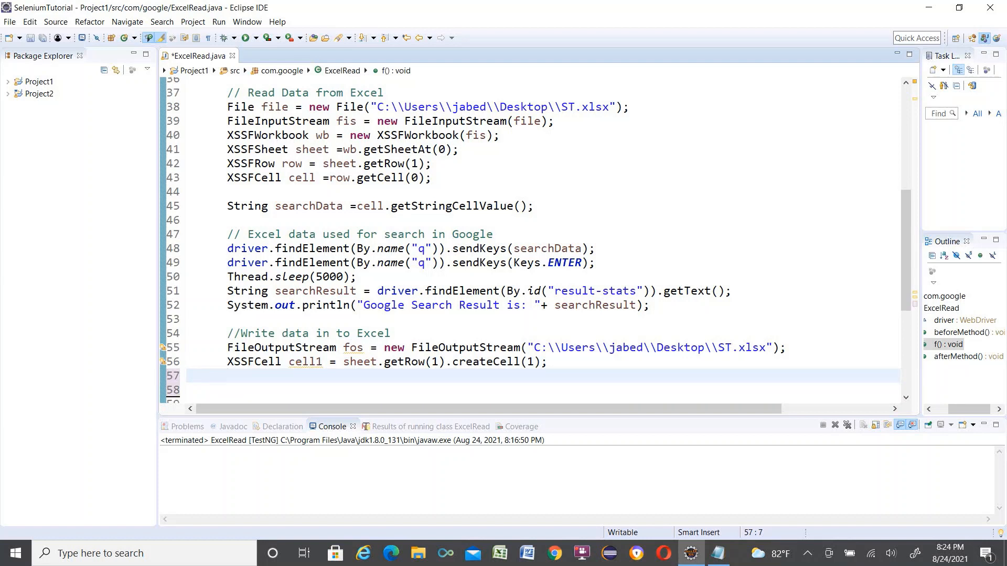
Step: Start the next line with cell1.setCellValue to store searchResult
type("c")
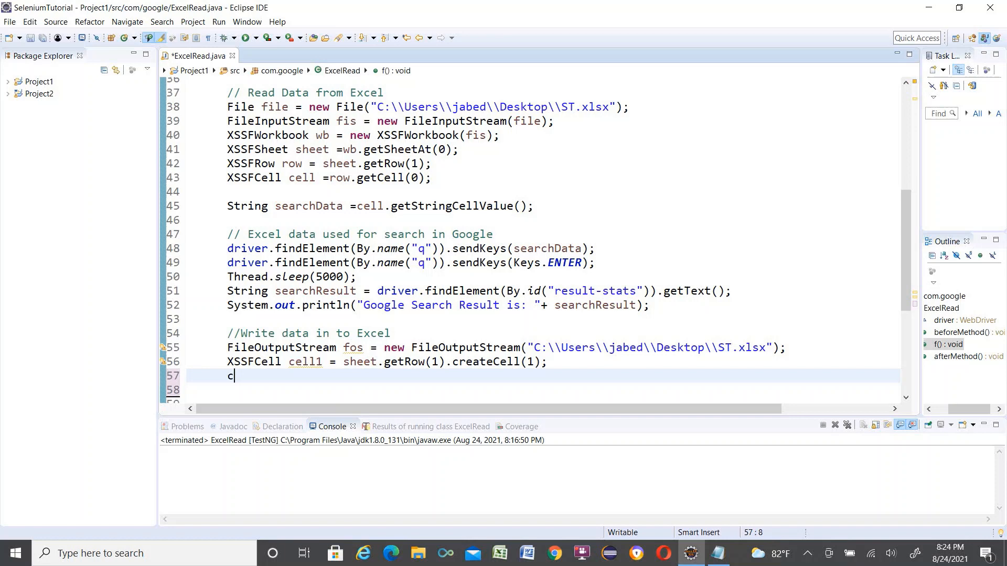
type("ell1")
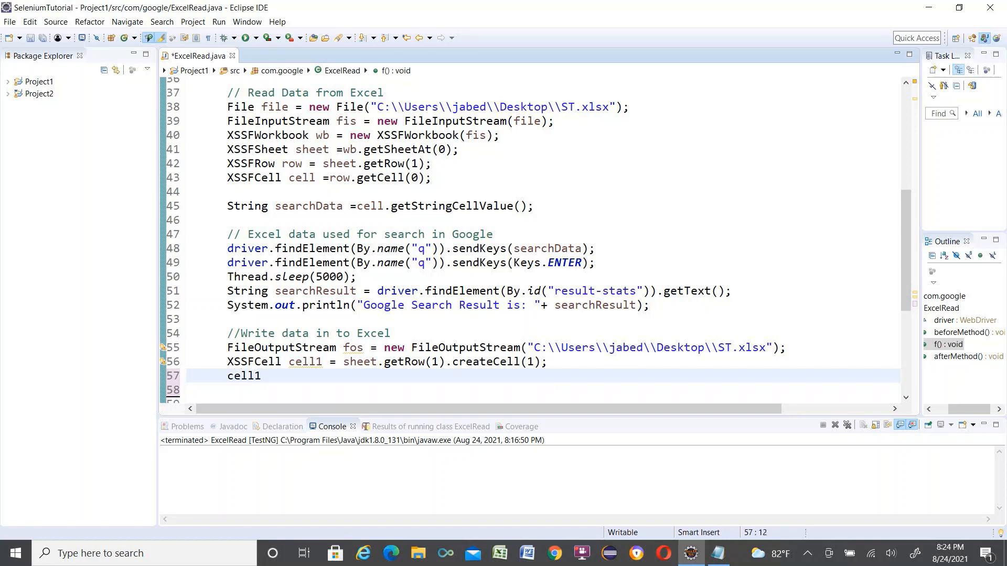
type(".set")
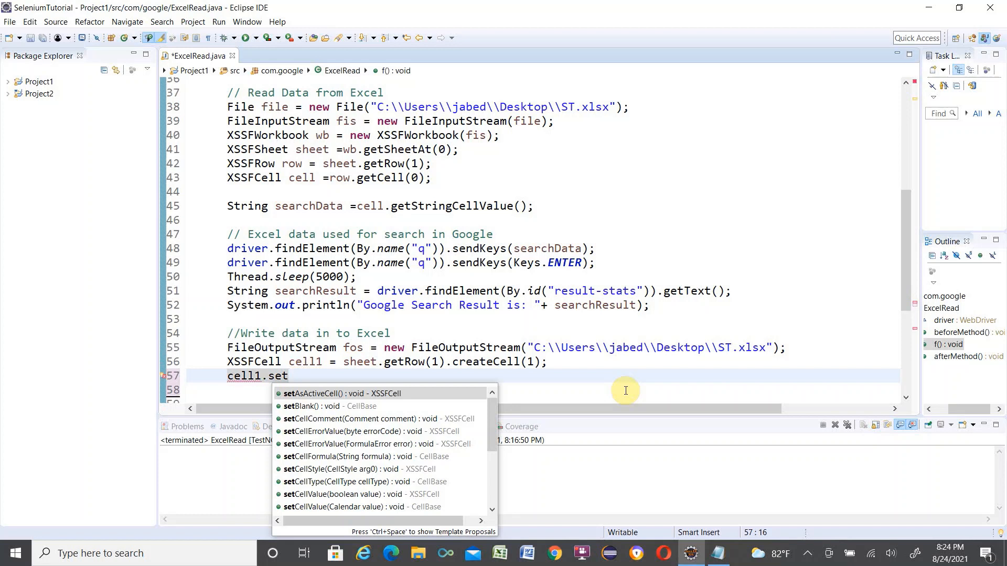
type("Cell")
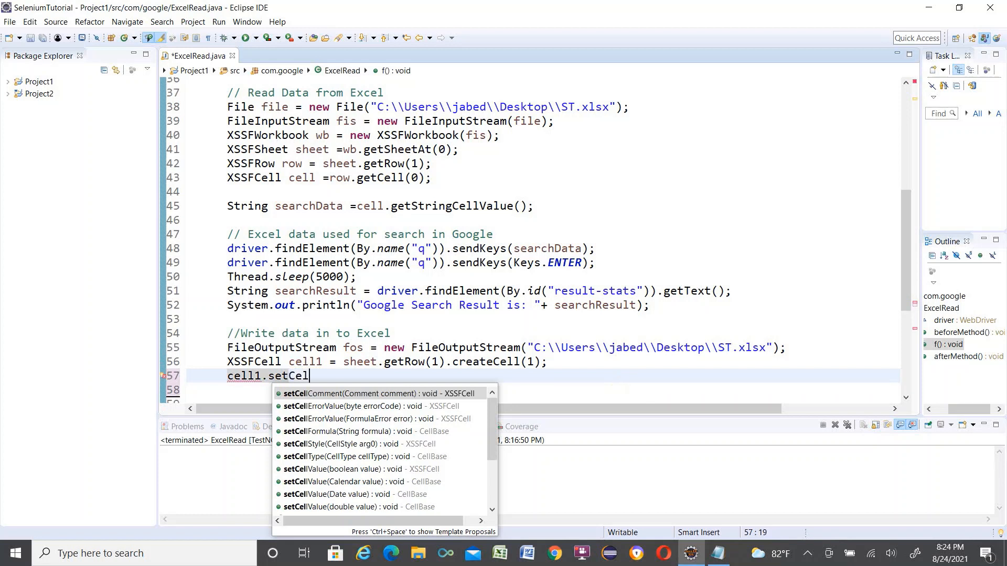
type("lV")
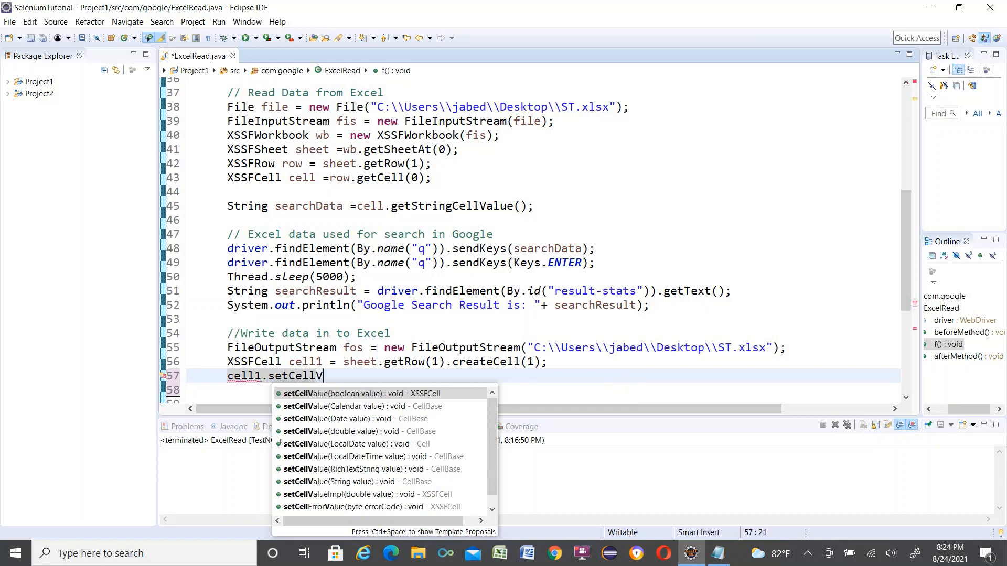
mouse_move(497, 484)
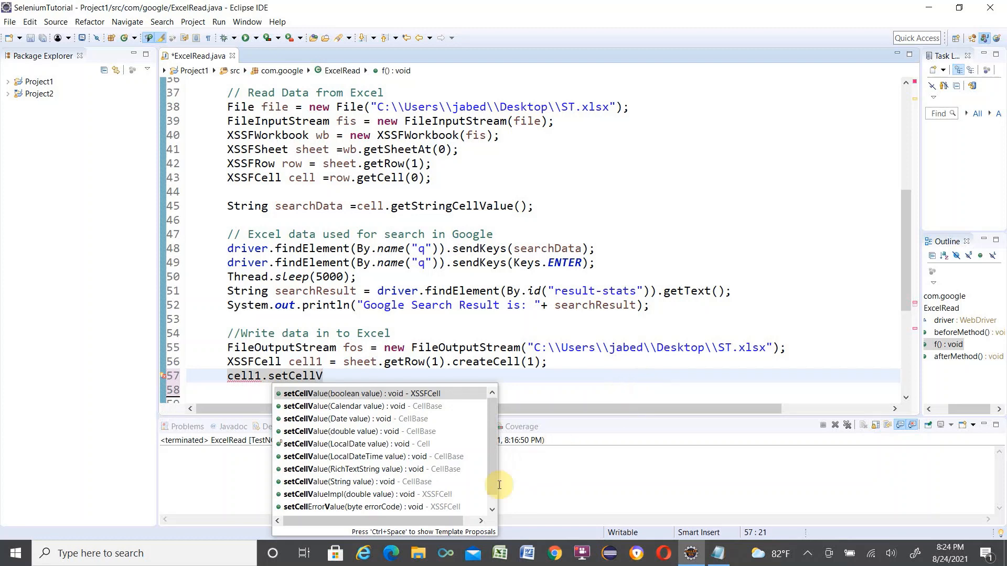
mouse_move(320, 482)
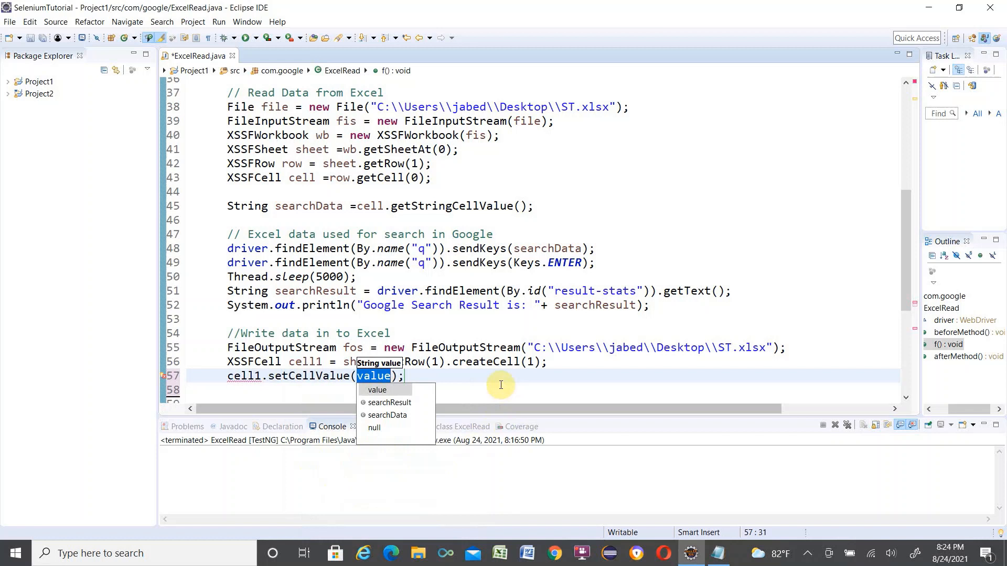
mouse_move(338, 389)
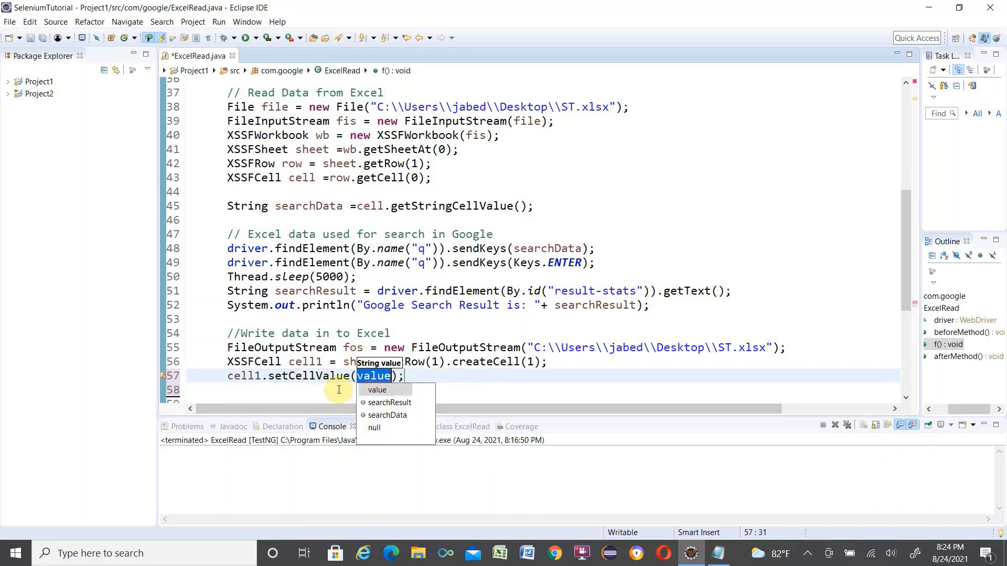
mouse_move(389, 402)
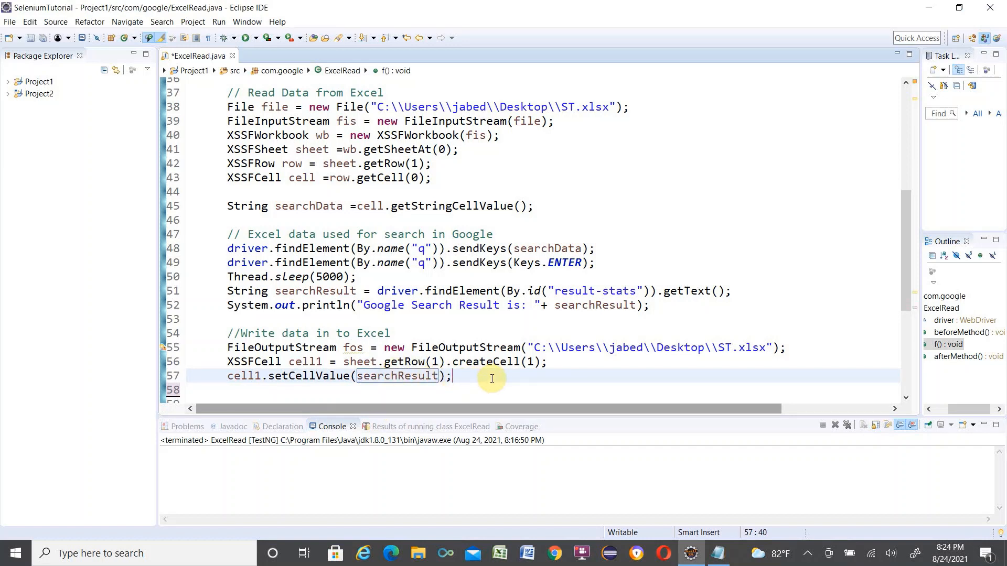
Step: Add wb.write(fos); to write the workbook, then move to empty line 60
type("wb.wr")
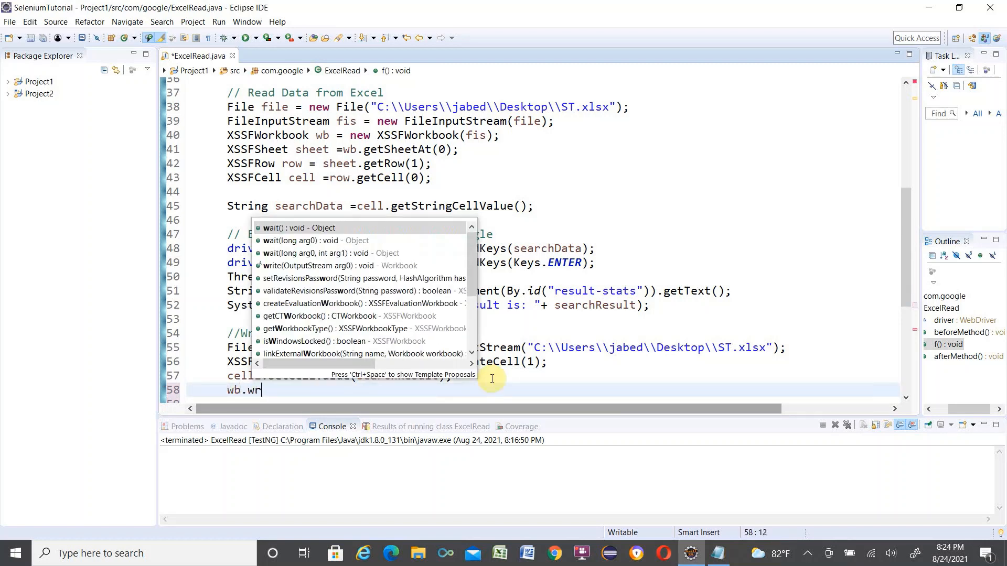
type("ite(fos);")
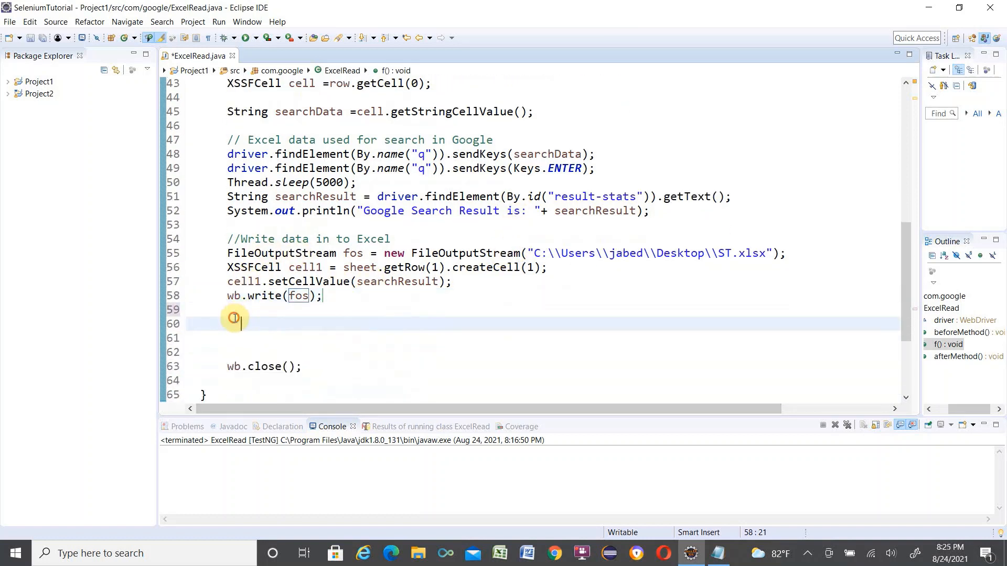
left_click(339, 326)
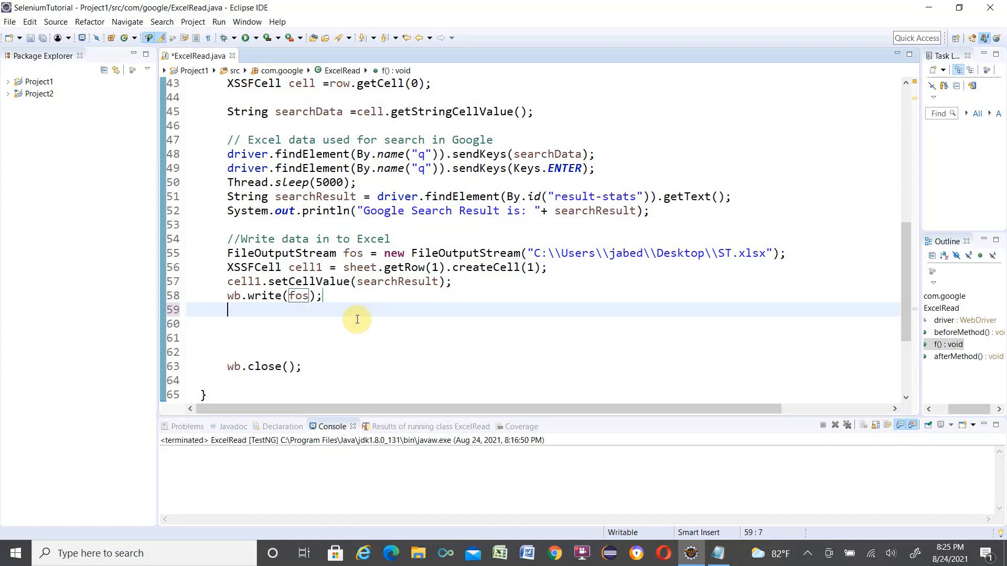
Step: Expand syso into a println printing "Data write to excell successfully"
type("syso")
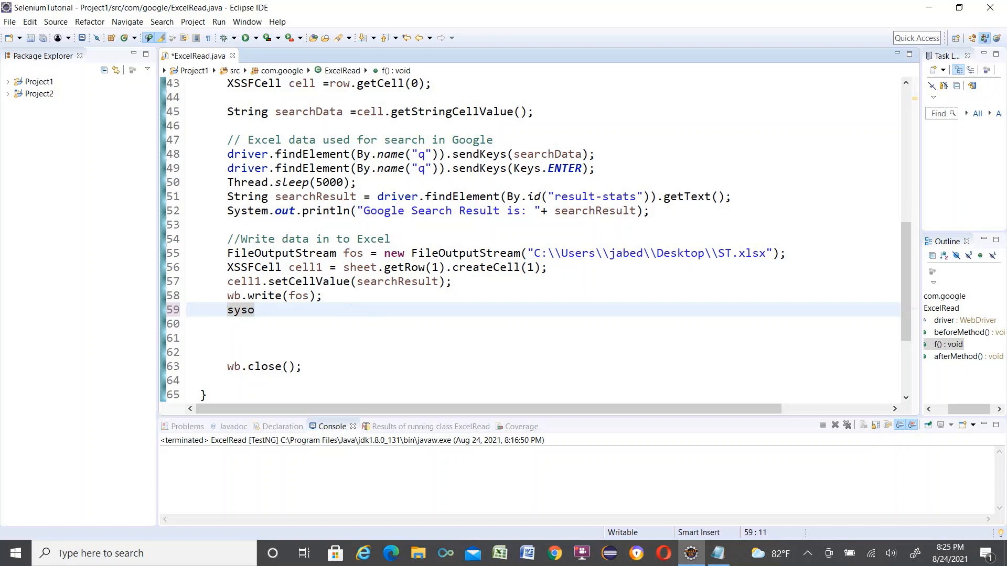
key("ctrl+space")
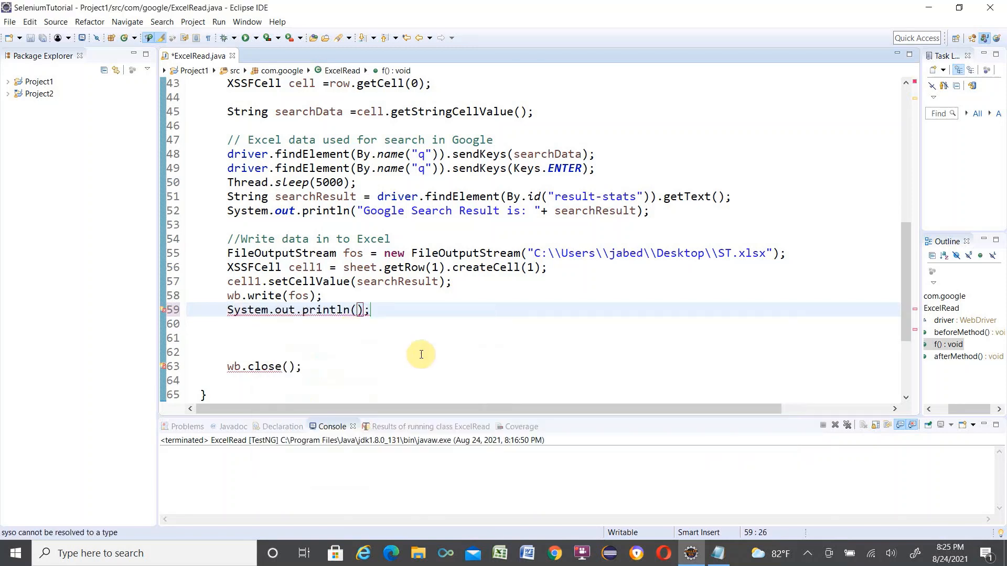
type("\"\"")
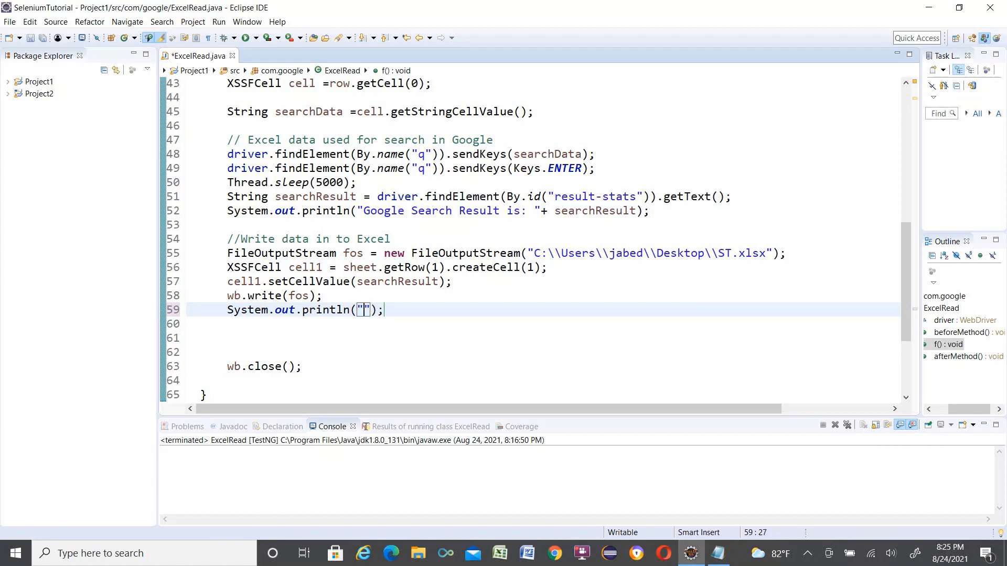
type("Data write to e")
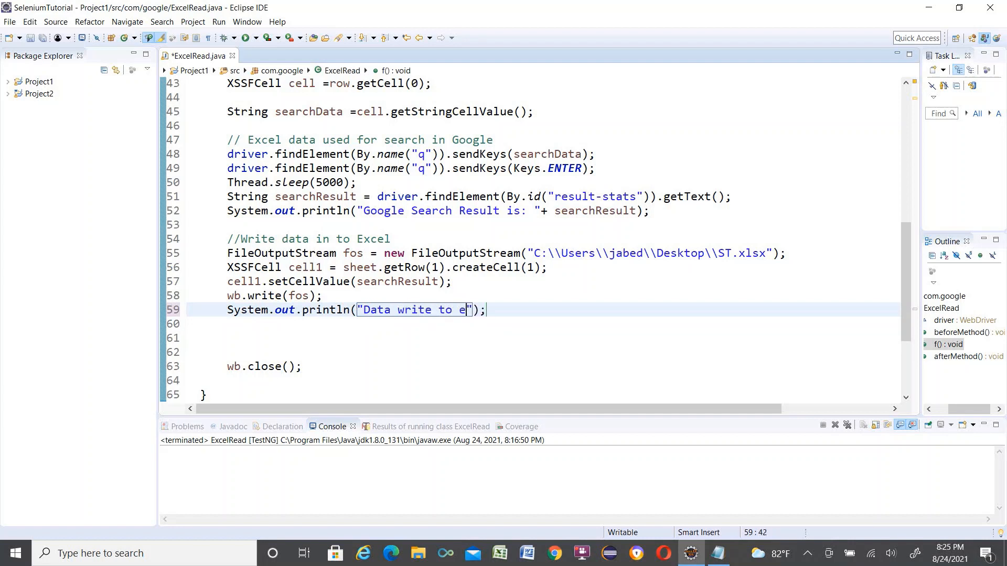
type("xcell")
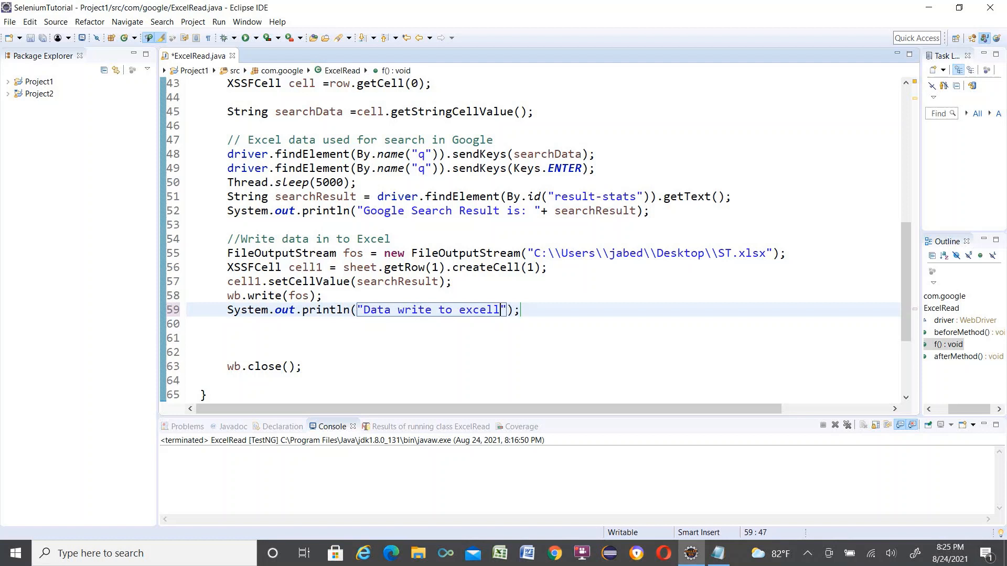
type("succe")
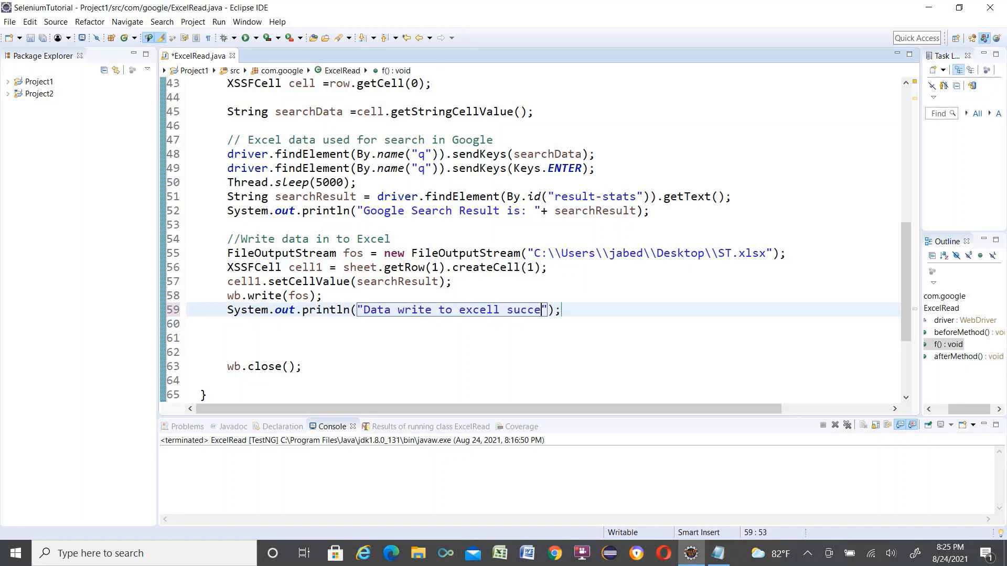
type("ssfully")
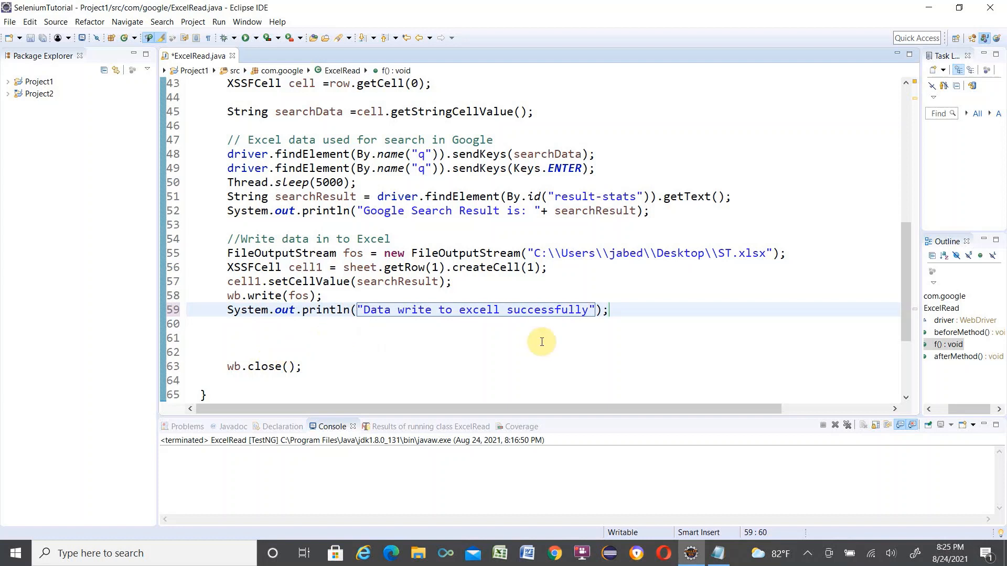
mouse_move(641, 297)
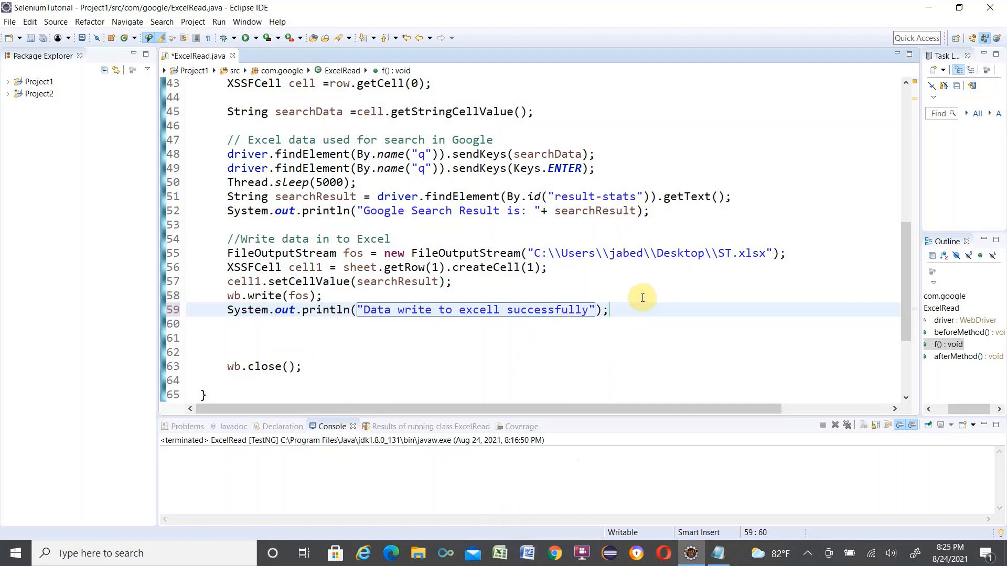
mouse_move(469, 349)
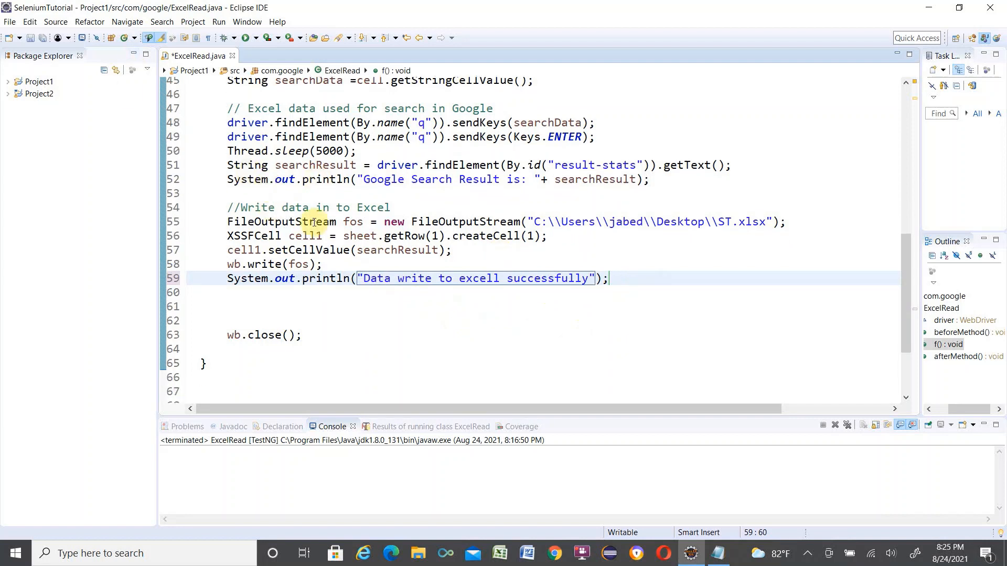
mouse_move(630, 275)
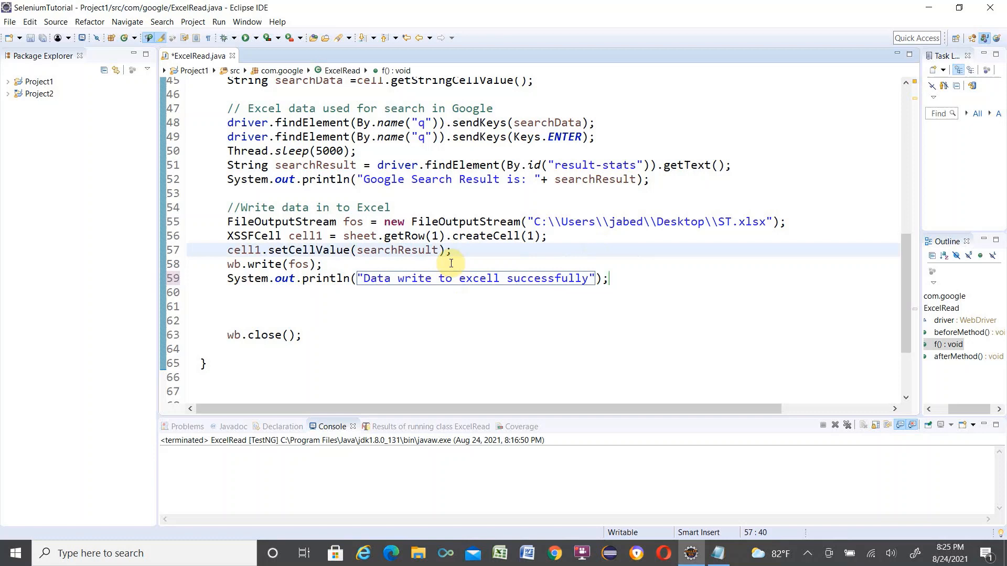
Step: Save and run ExcelRead as a TestNG test, then inspect the search result in the console
right_click(449, 263)
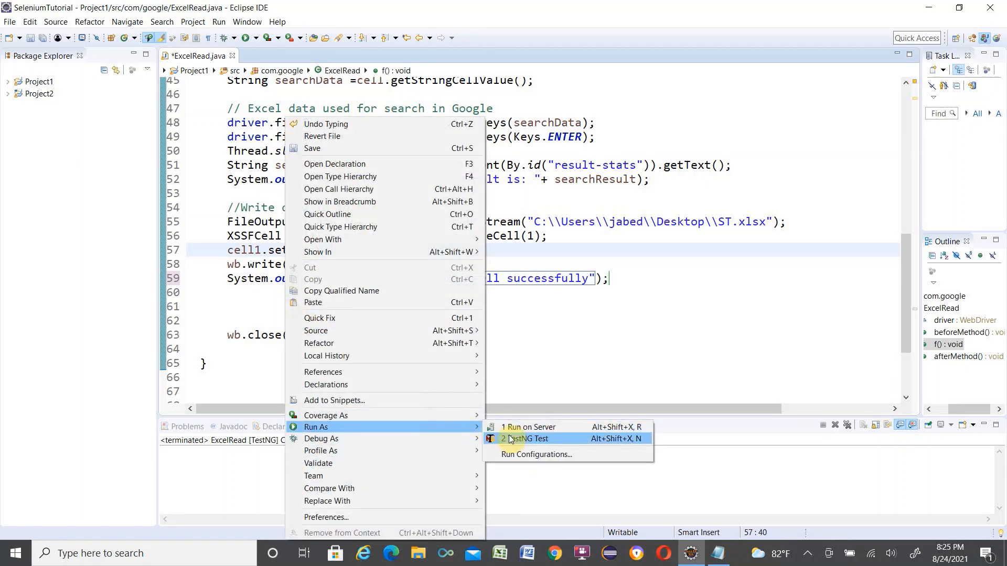
left_click(526, 438)
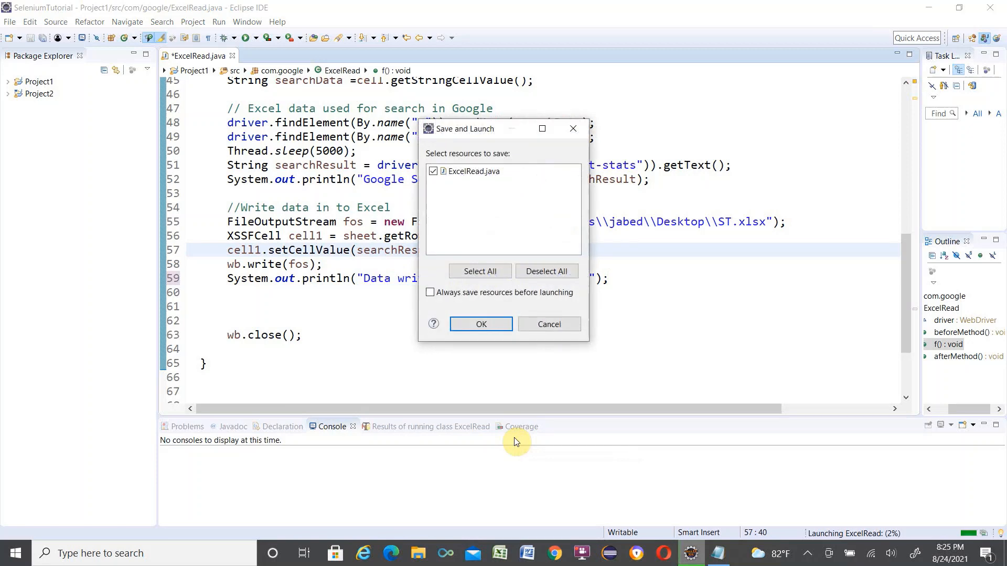
left_click(480, 324)
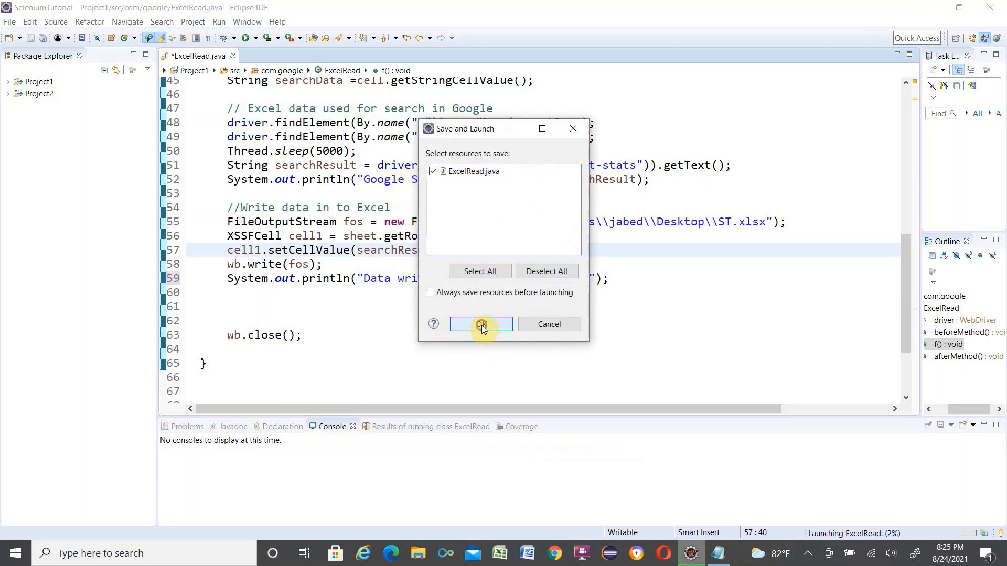
left_click(481, 324)
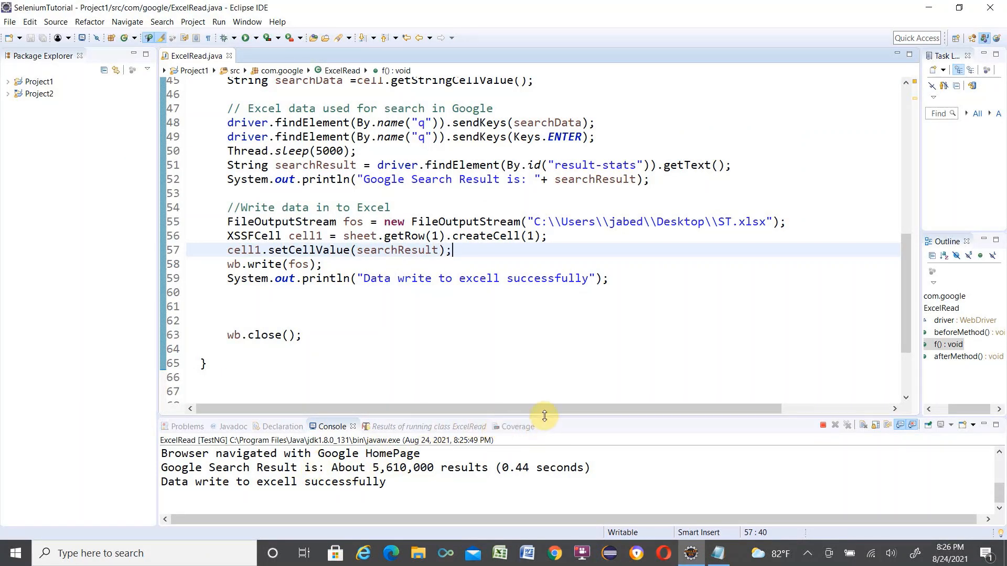
left_click(429, 425)
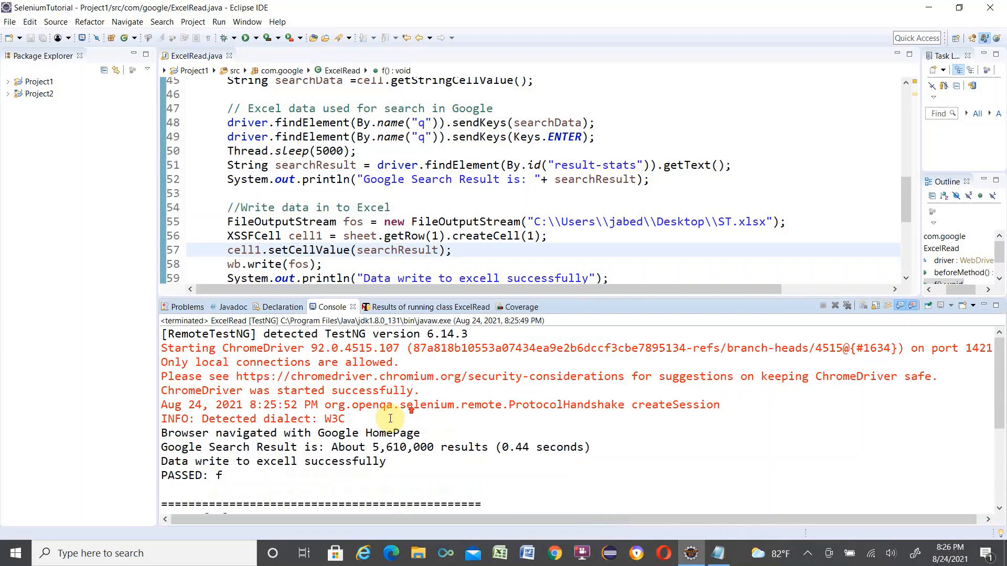
double_click(300, 461)
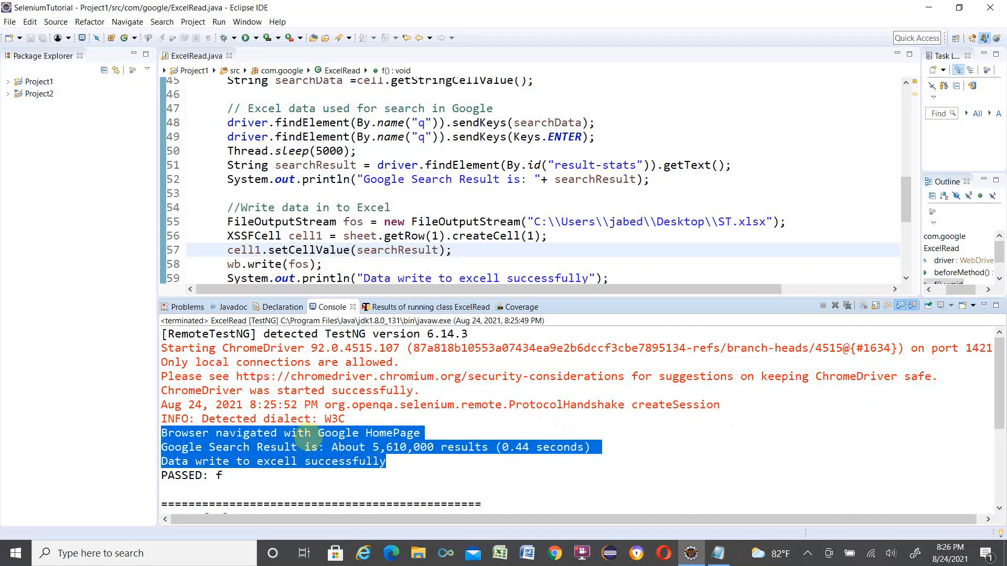
mouse_move(852, 85)
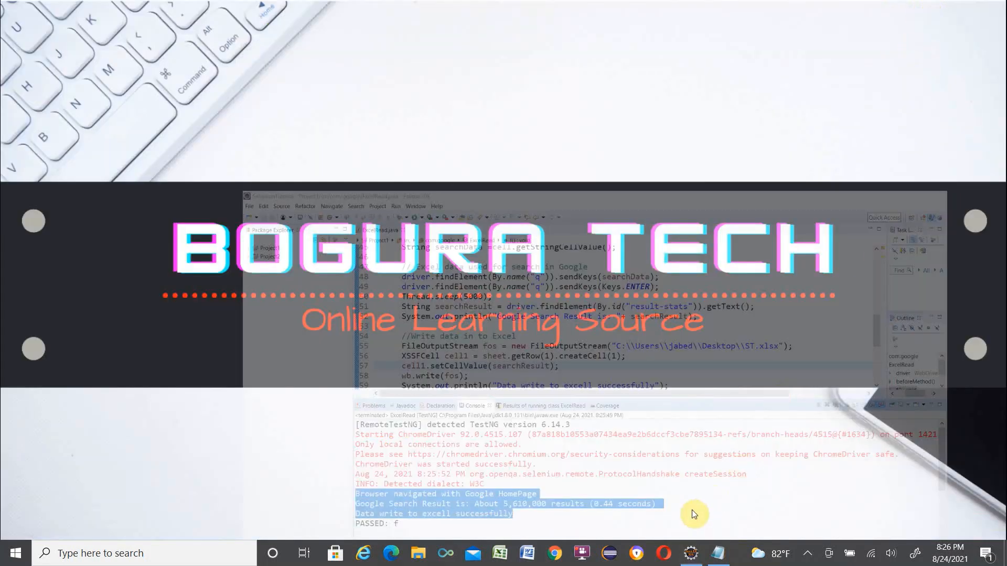
Step: Open ST.xlsx from the Desktop folder in File Explorer
left_click(417, 552)
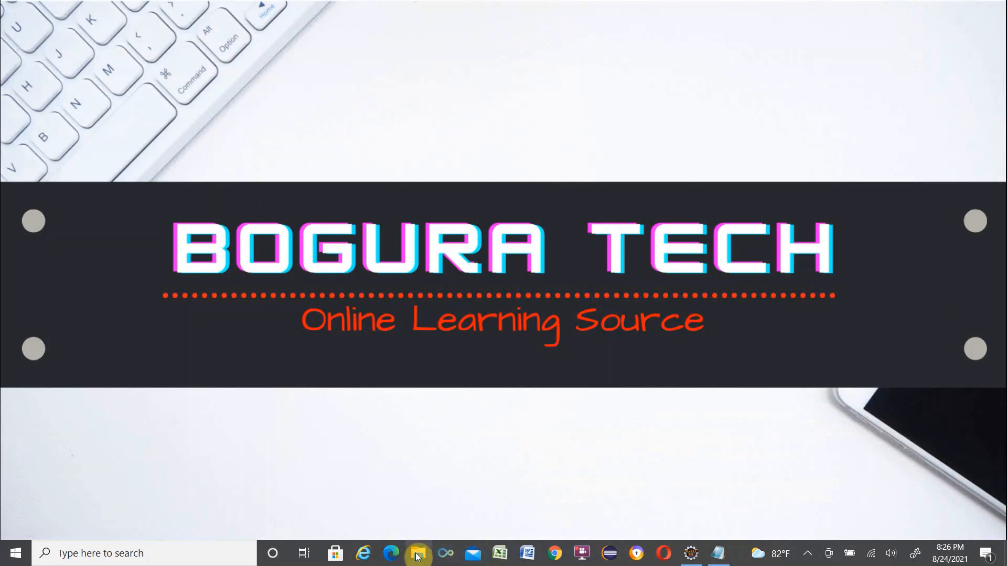
left_click(417, 552)
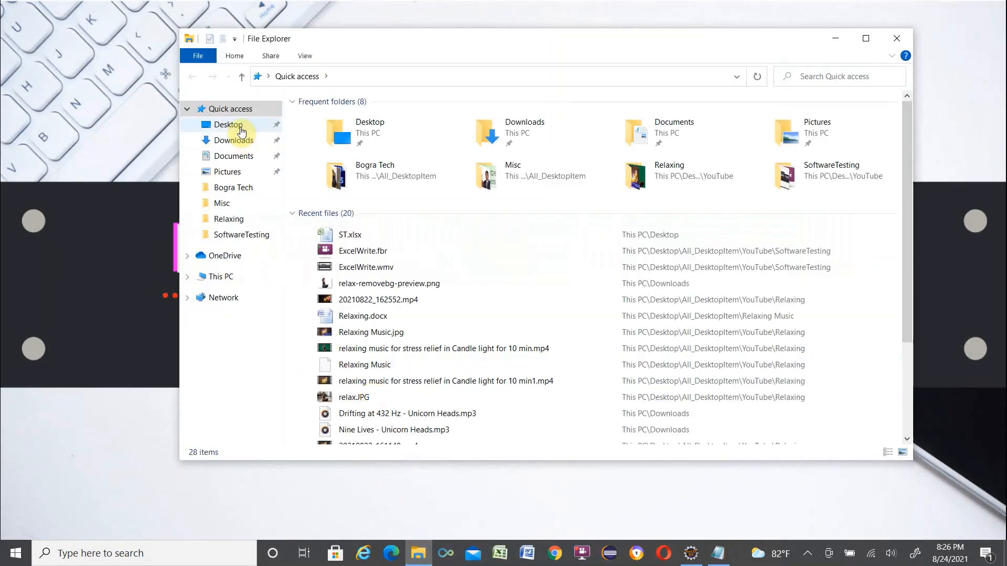
left_click(229, 125)
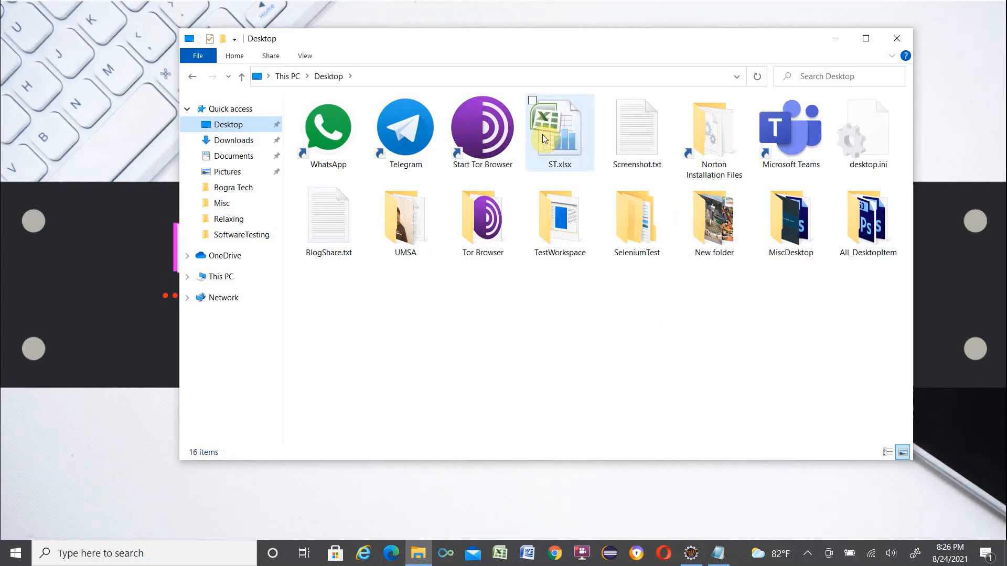
double_click(559, 128)
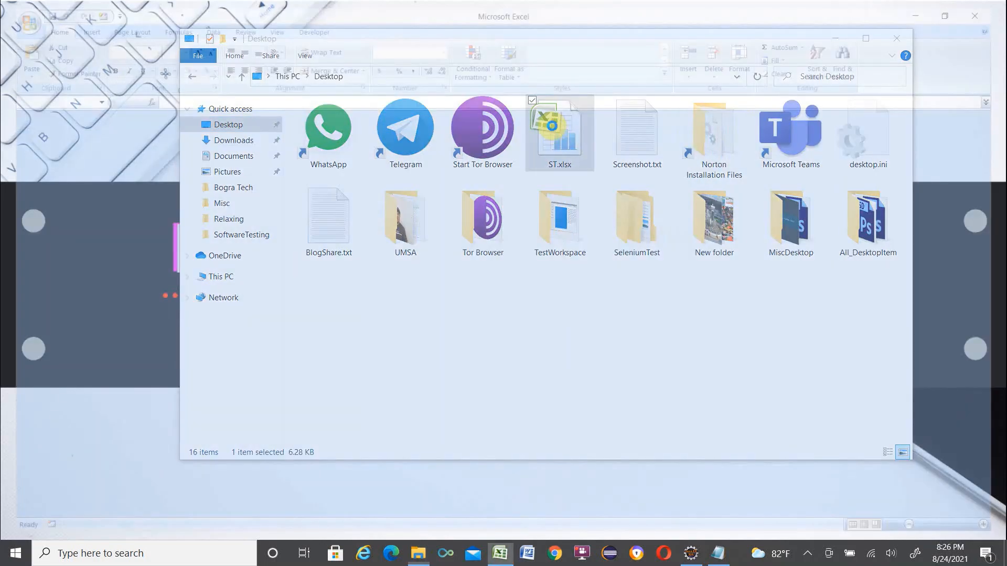
Step: Select cell B2 to read 'About 5,610,000 results (0.44 seconds)'
double_click(558, 126)
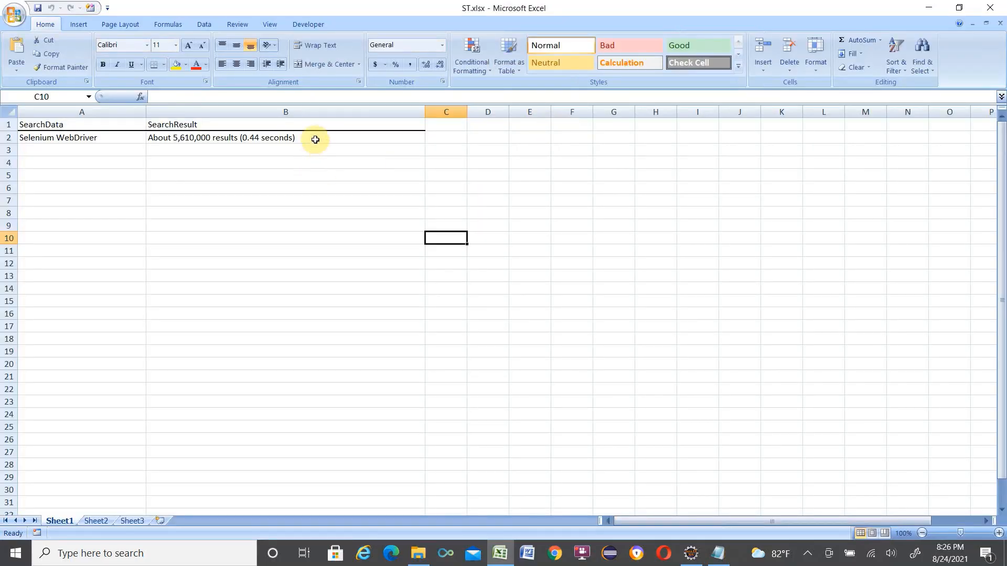
left_click(286, 137)
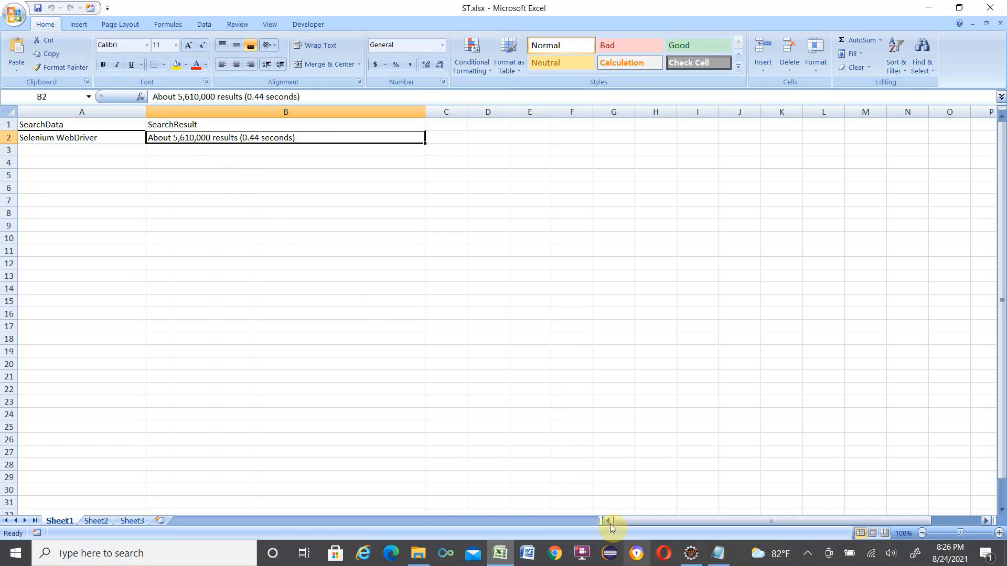
mouse_move(578, 494)
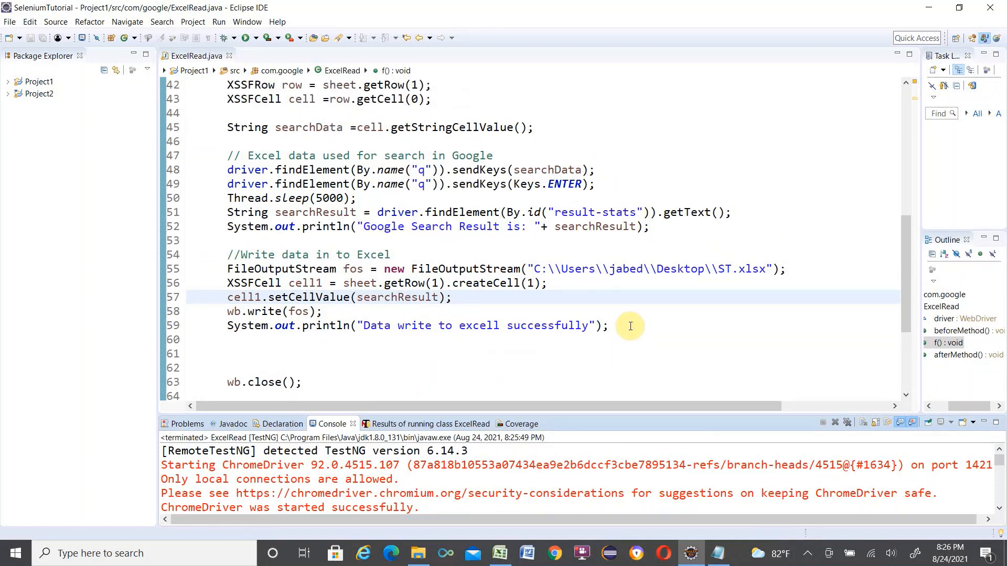
mouse_move(686, 313)
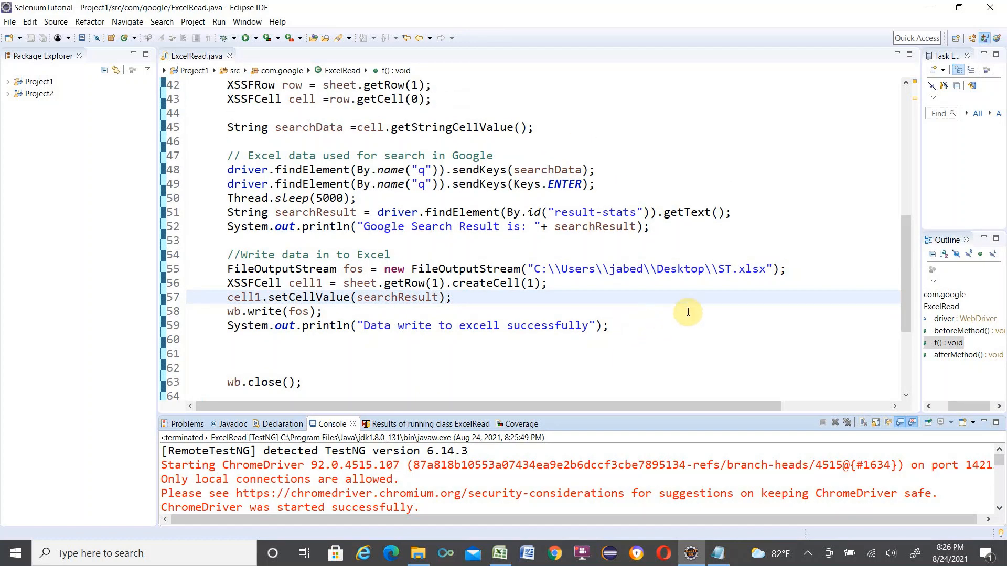